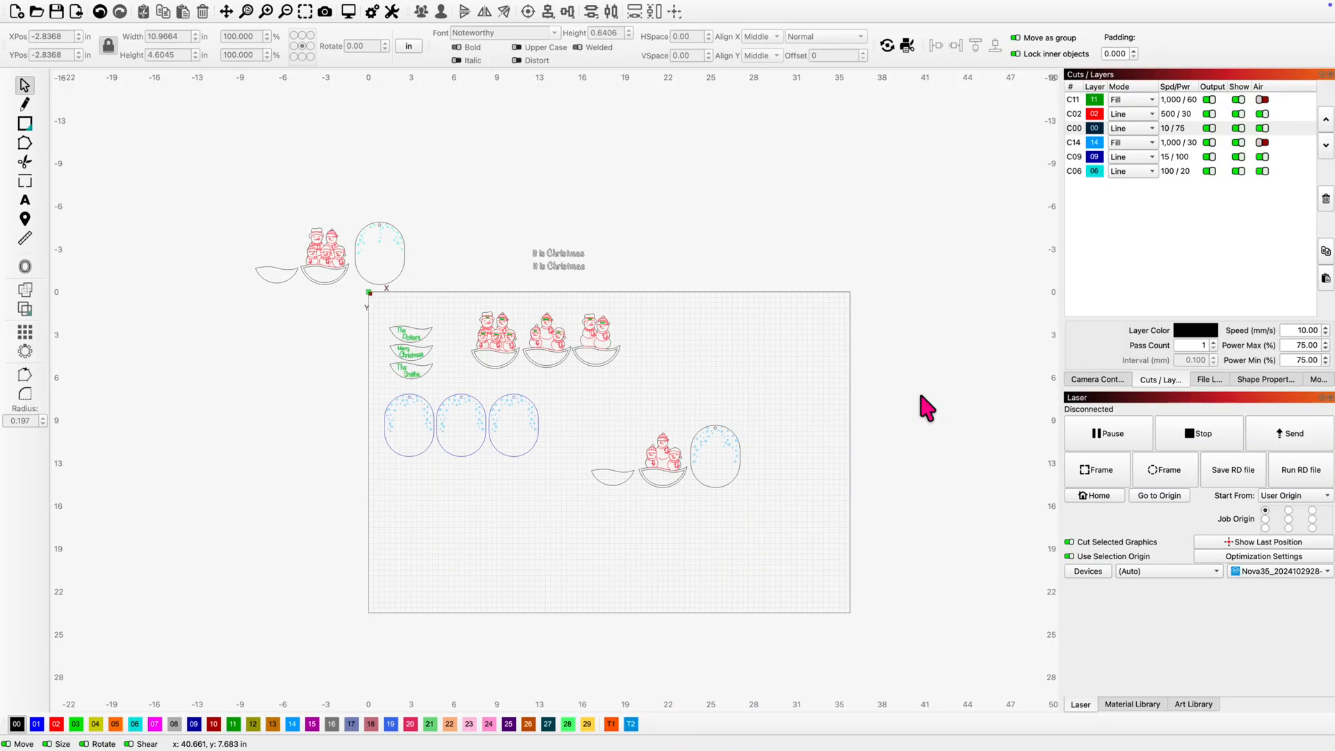
pyautogui.moveTo(1104, 425)
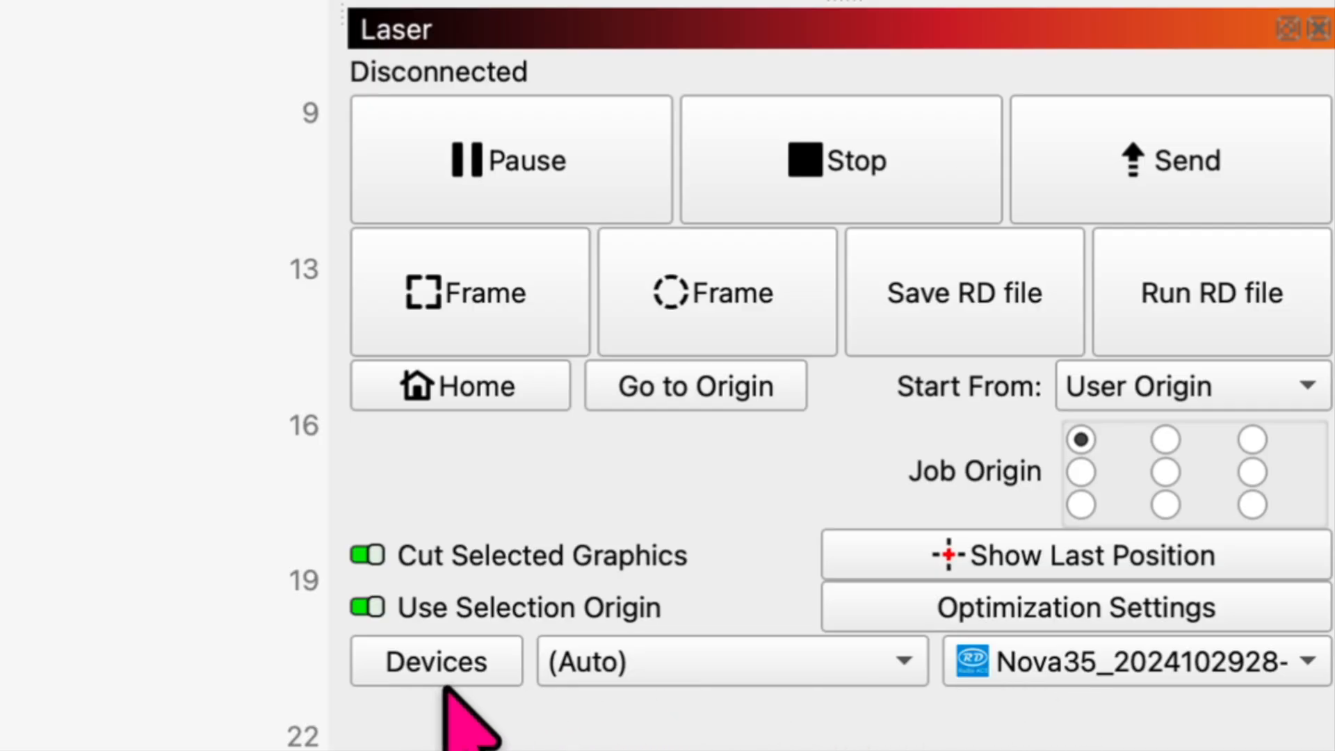
pyautogui.moveTo(472, 681)
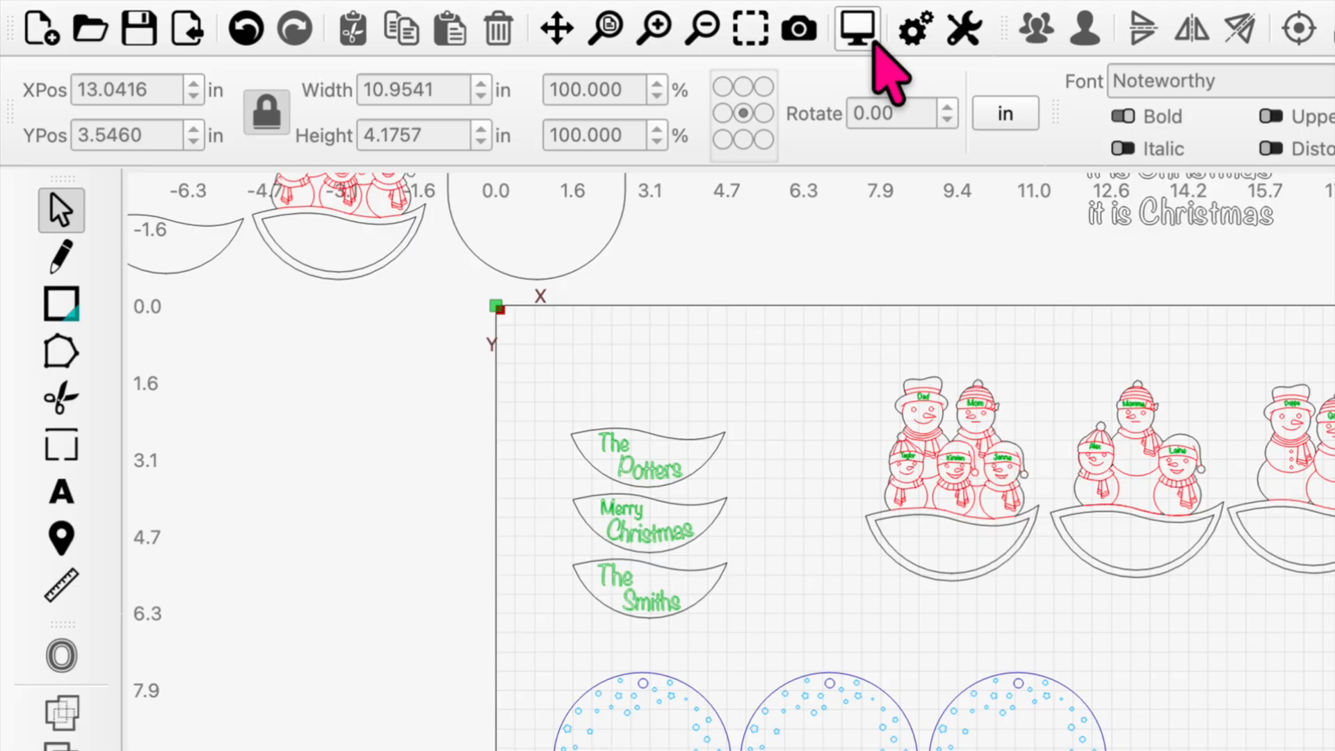
pyautogui.moveTo(856, 28)
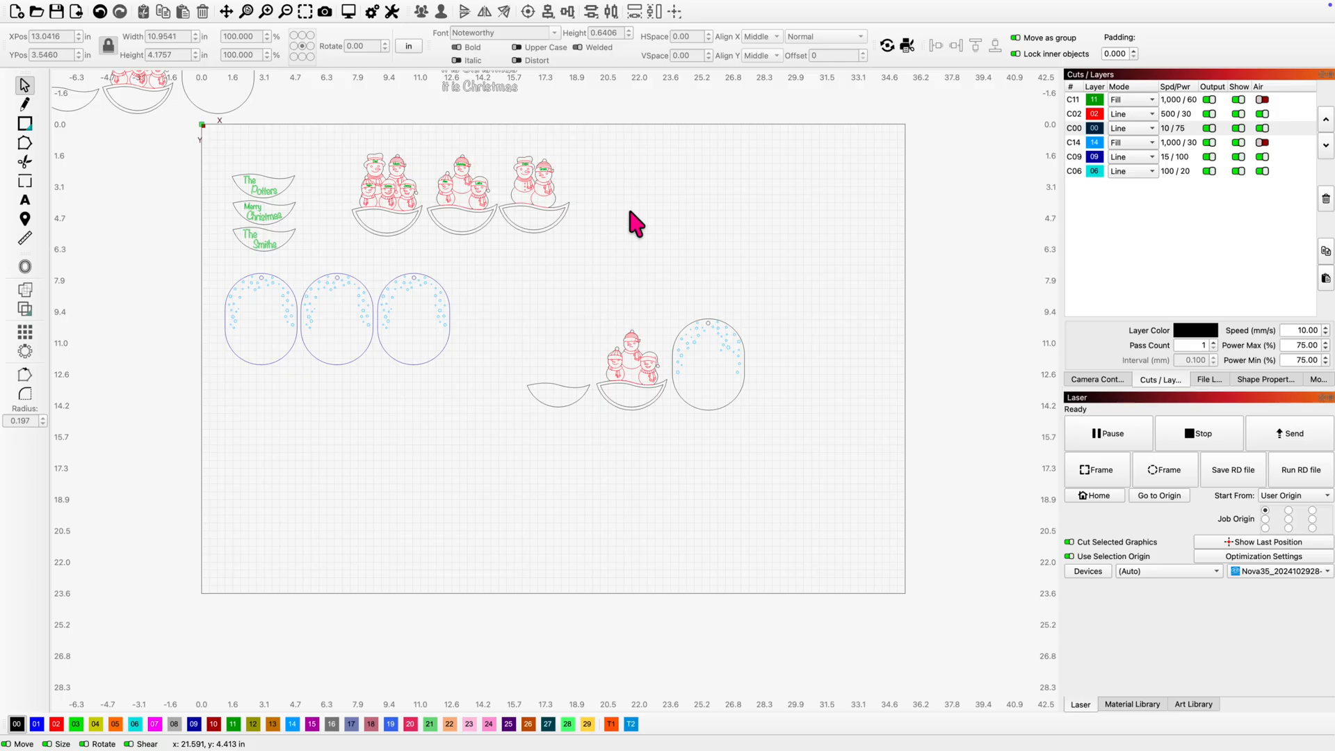
pyautogui.moveTo(606, 236)
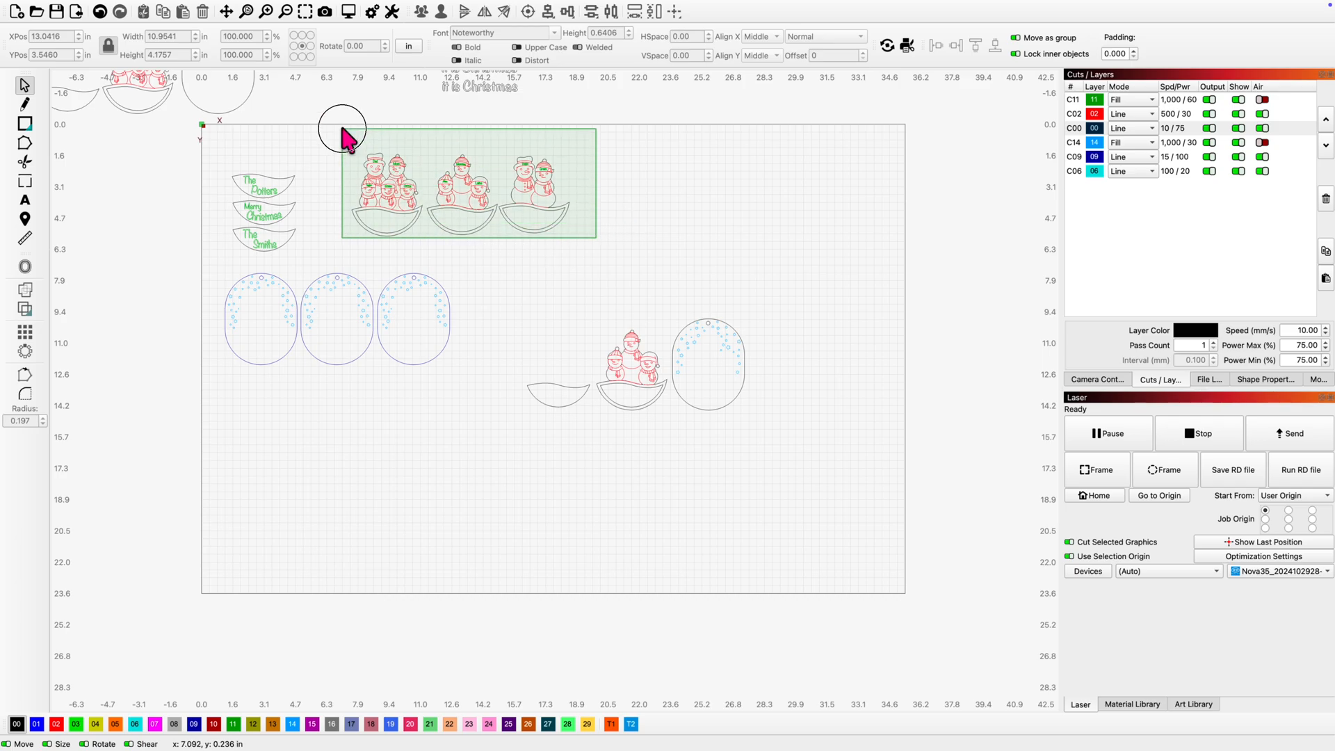
# Preview the three snowman scenes, then preview the single snowman scene, triggering the duplicate warning.
pyautogui.click(459, 185)
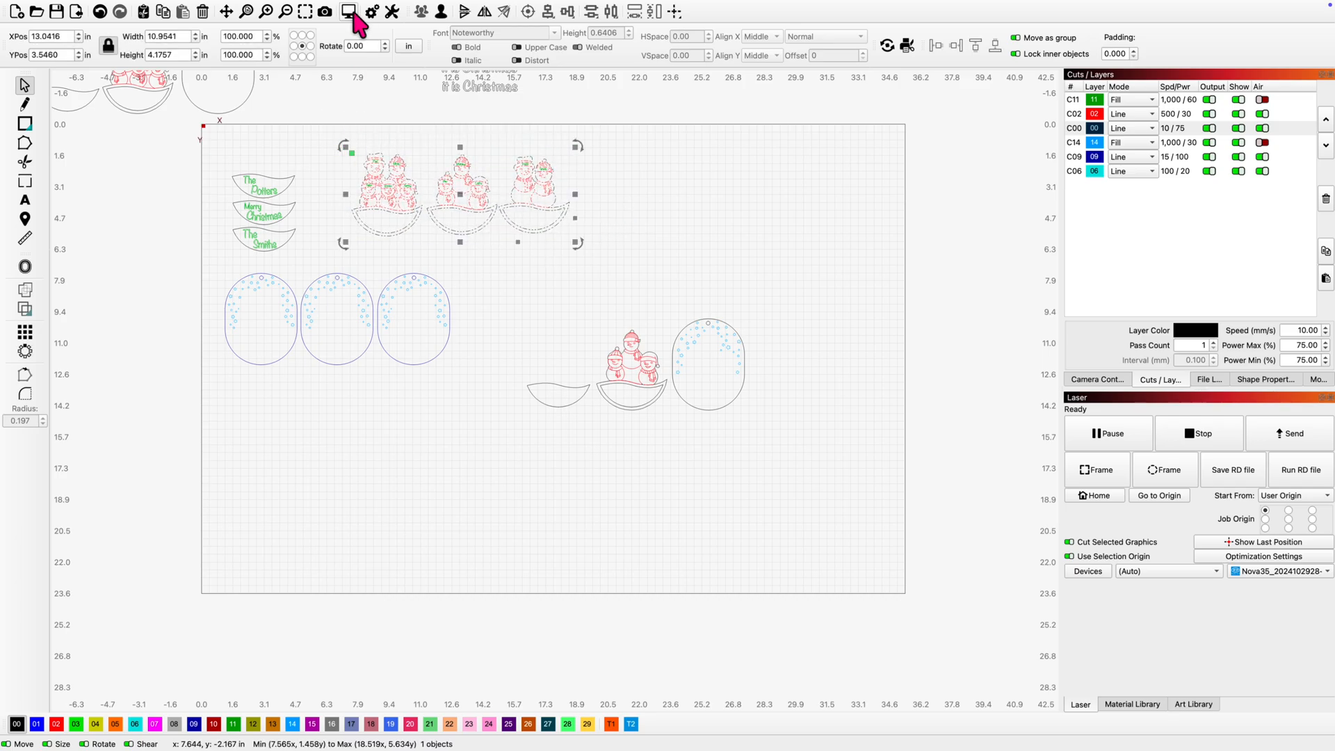
pyautogui.click(348, 12)
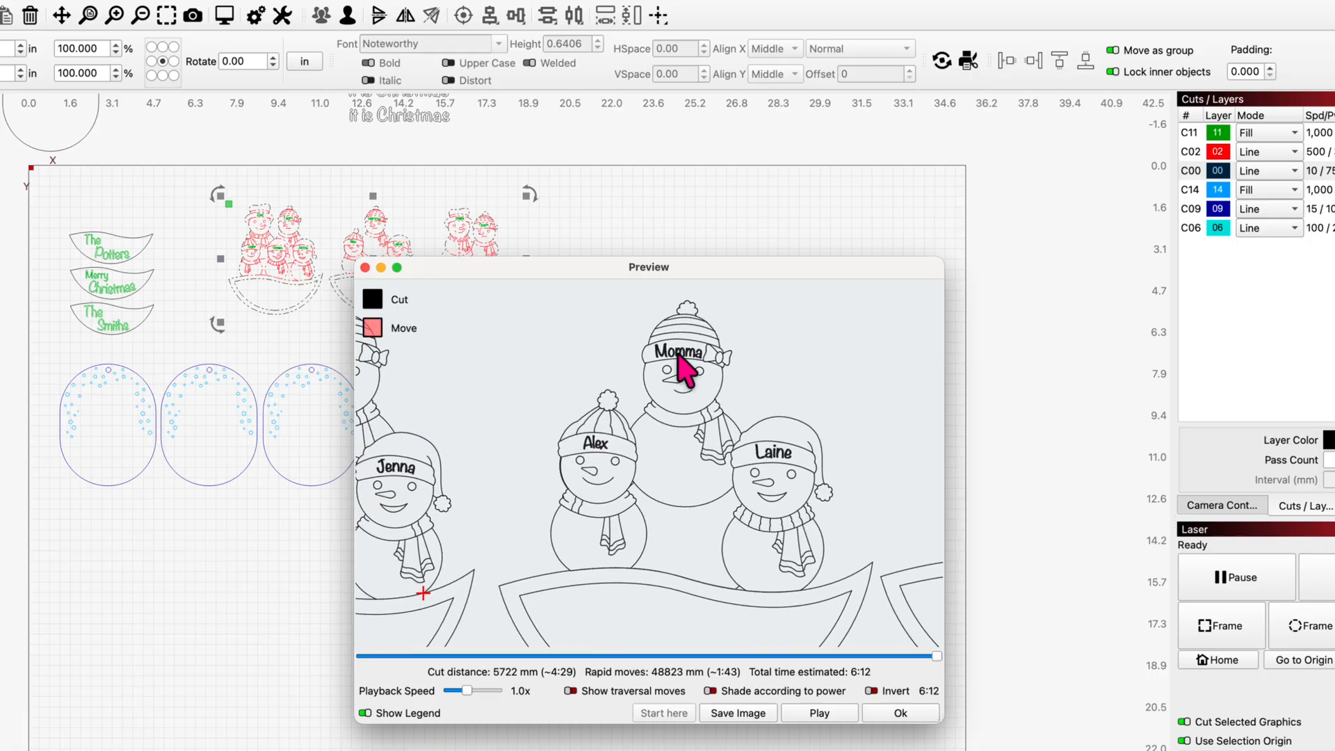
pyautogui.click(899, 713)
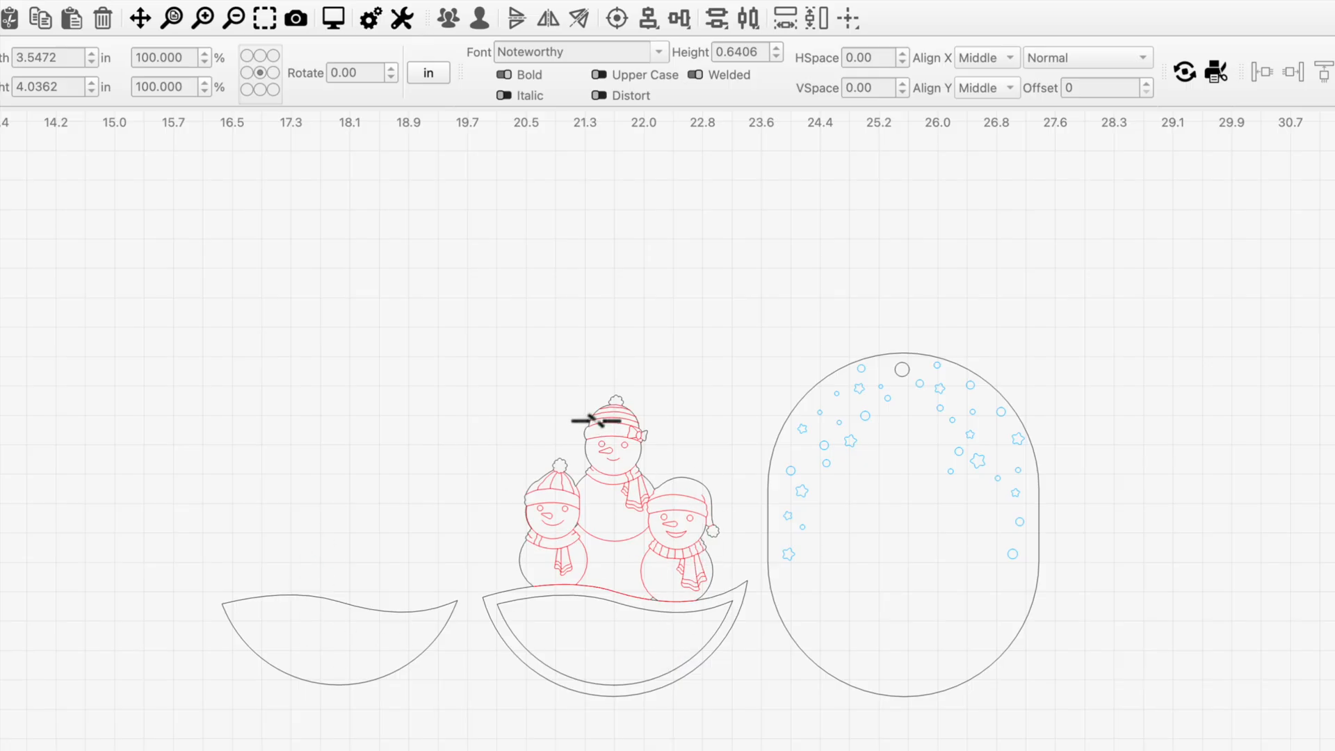
pyautogui.moveTo(718, 723)
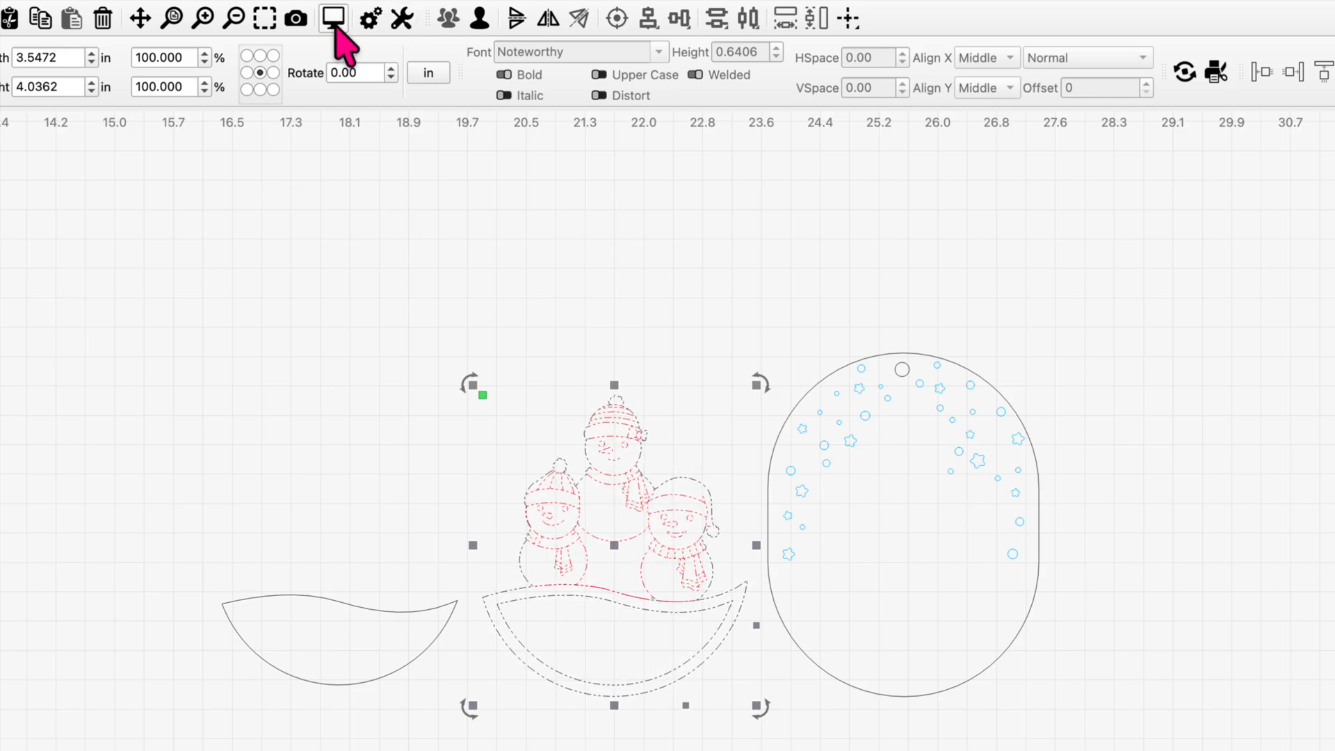
pyautogui.click(333, 18)
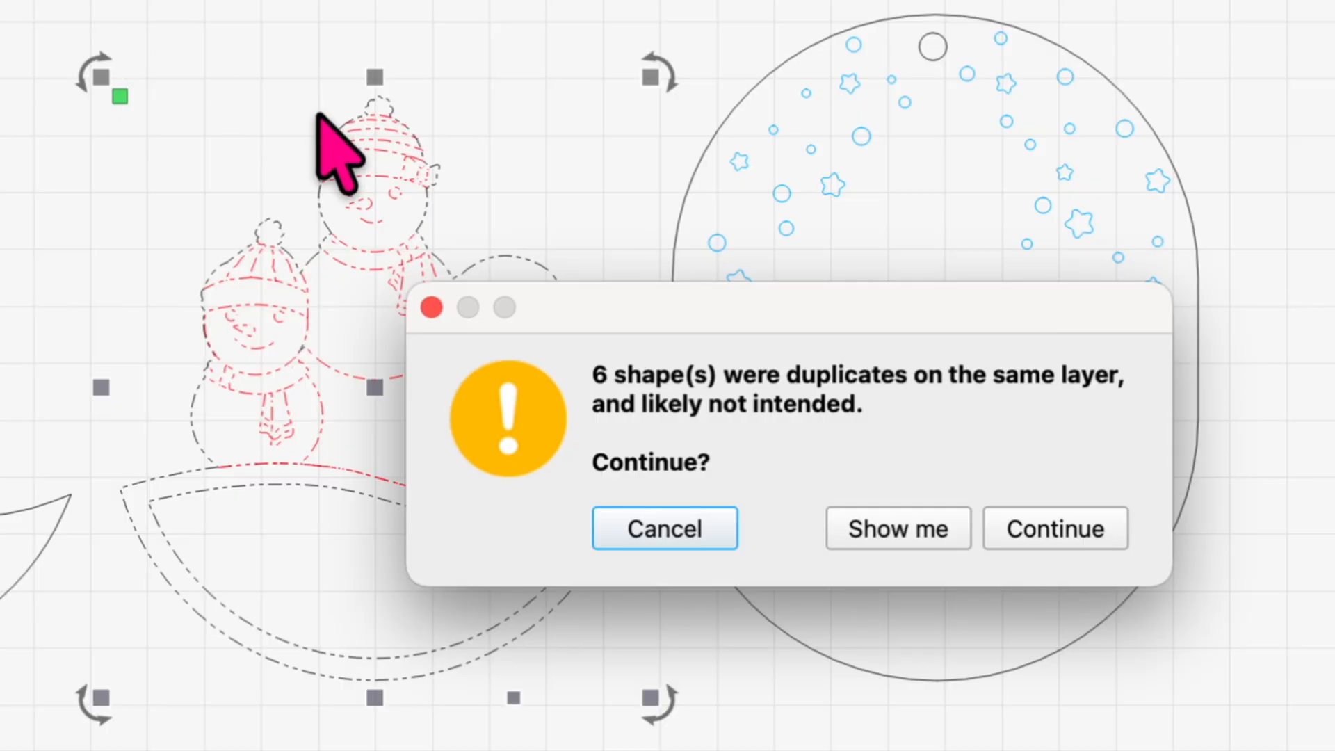
pyautogui.moveTo(890, 460)
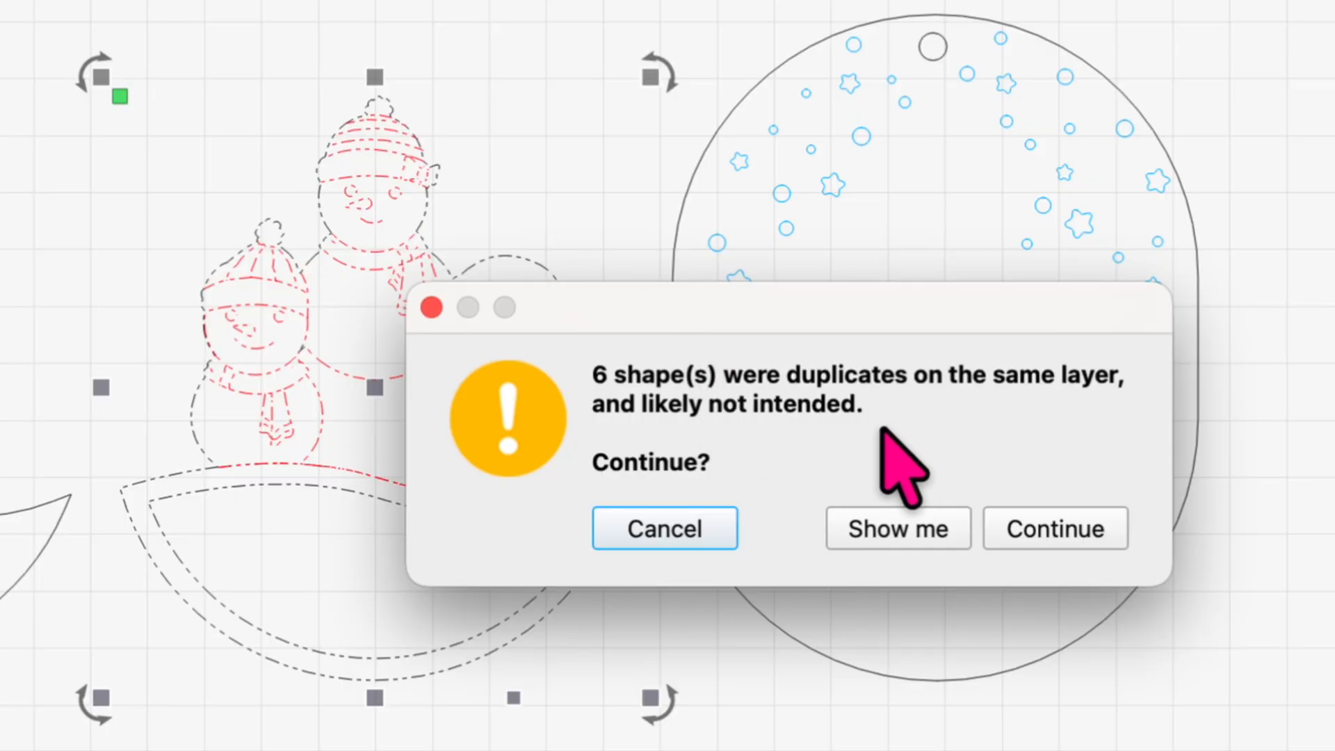
pyautogui.moveTo(755, 459)
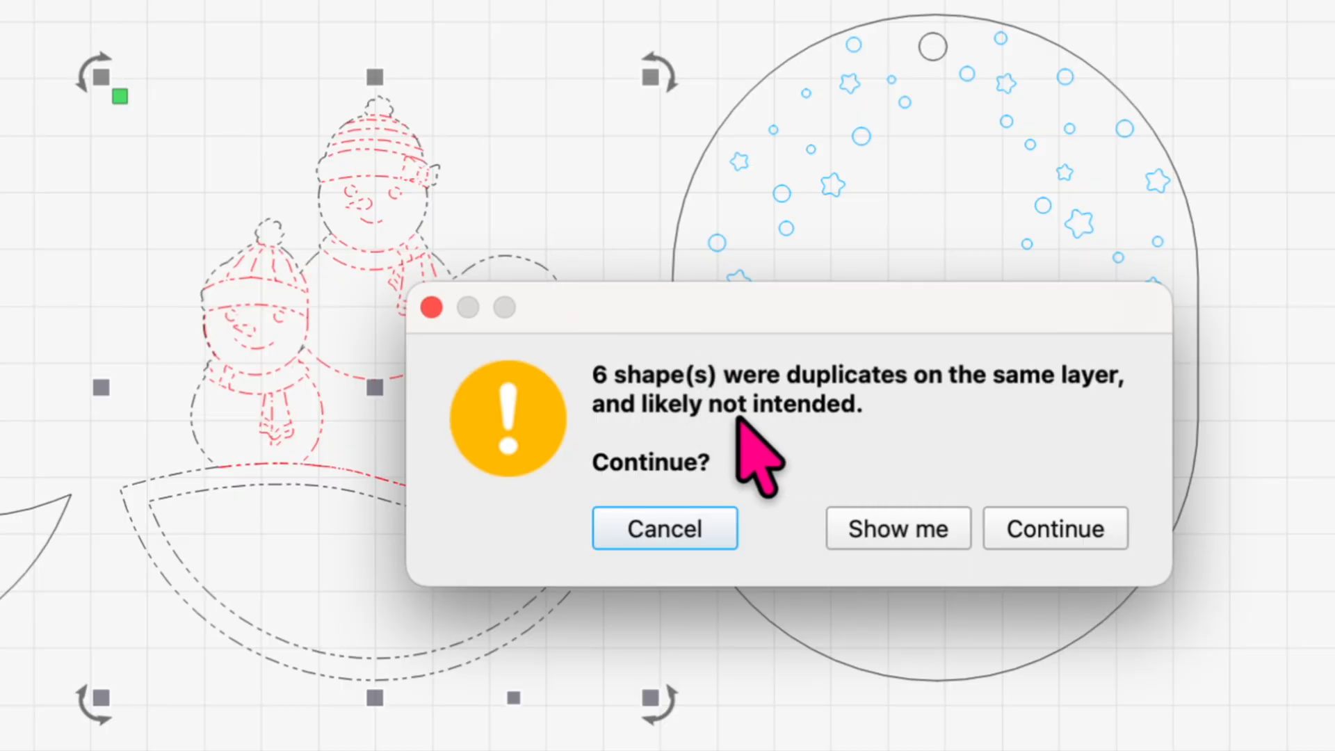
pyautogui.moveTo(647, 434)
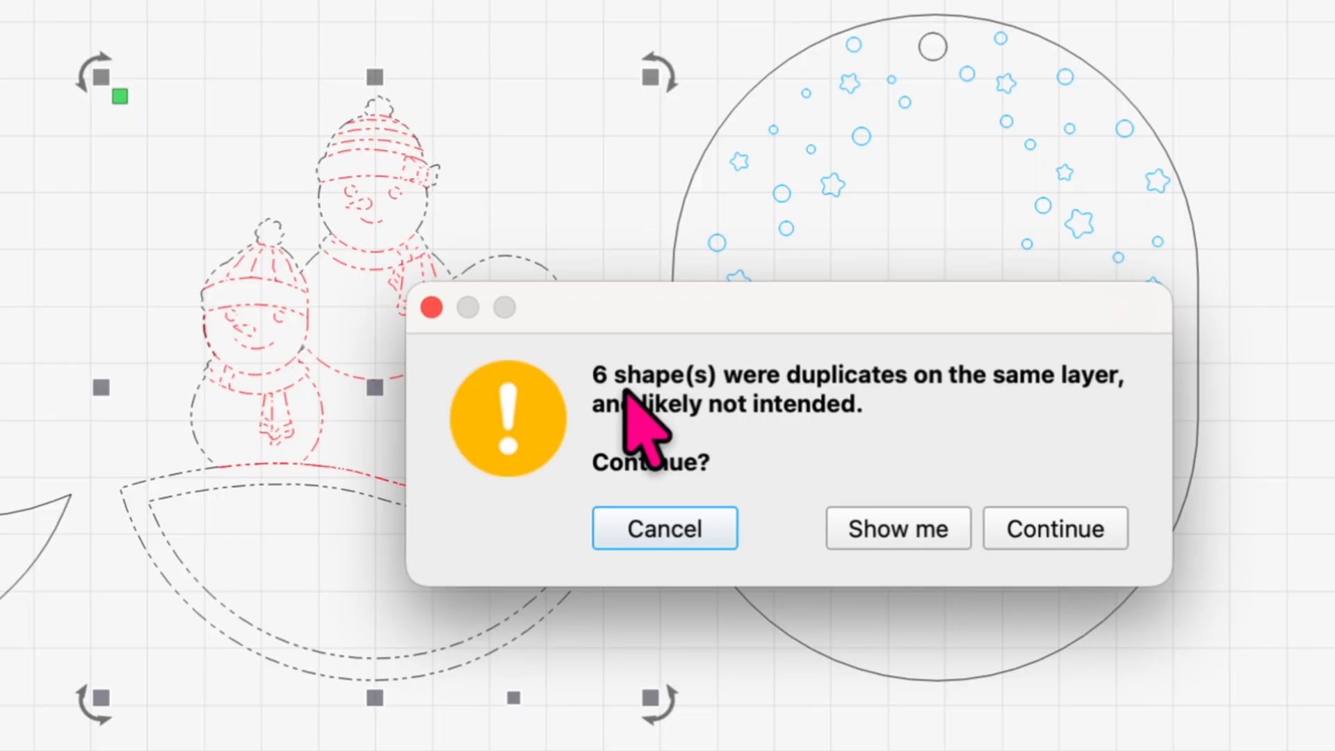
pyautogui.moveTo(948, 433)
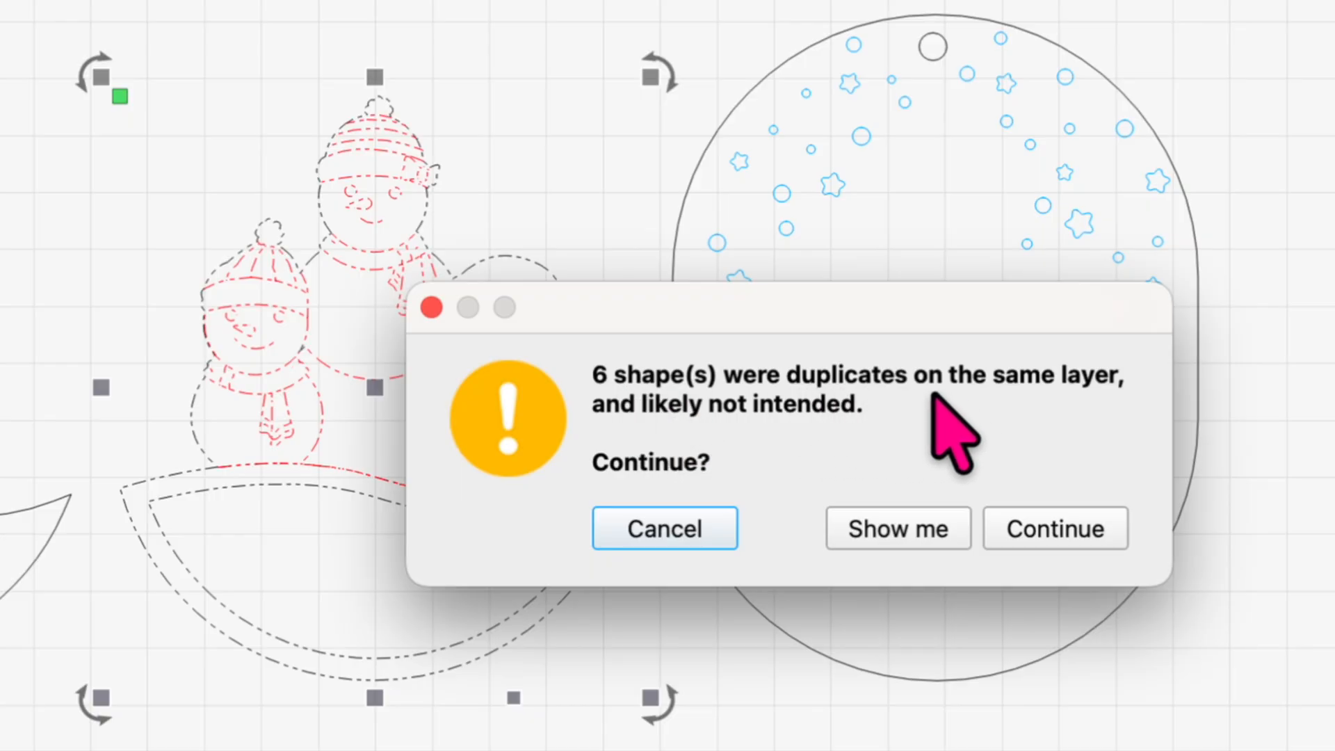
pyautogui.moveTo(813, 443)
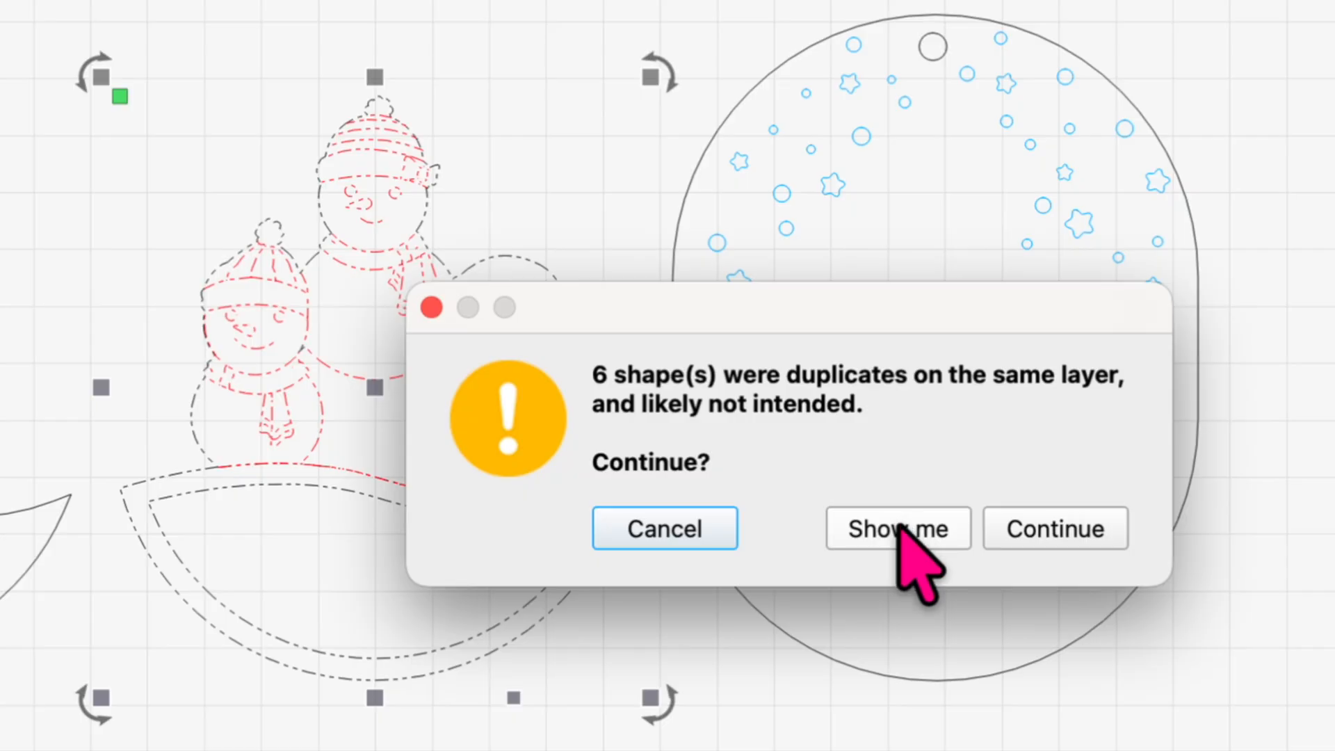
# Choose Show me to highlight the six duplicate shapes, then preview the snowman scene again.
pyautogui.click(896, 527)
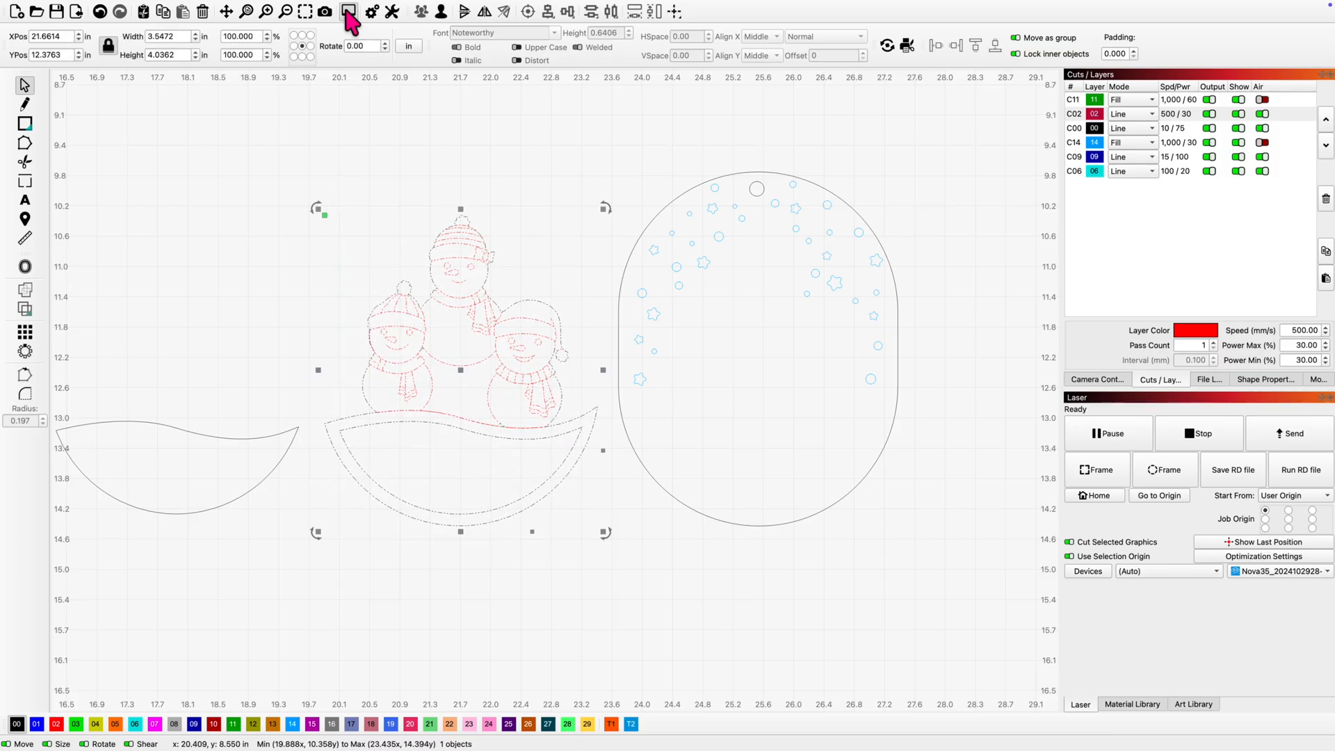
pyautogui.click(348, 11)
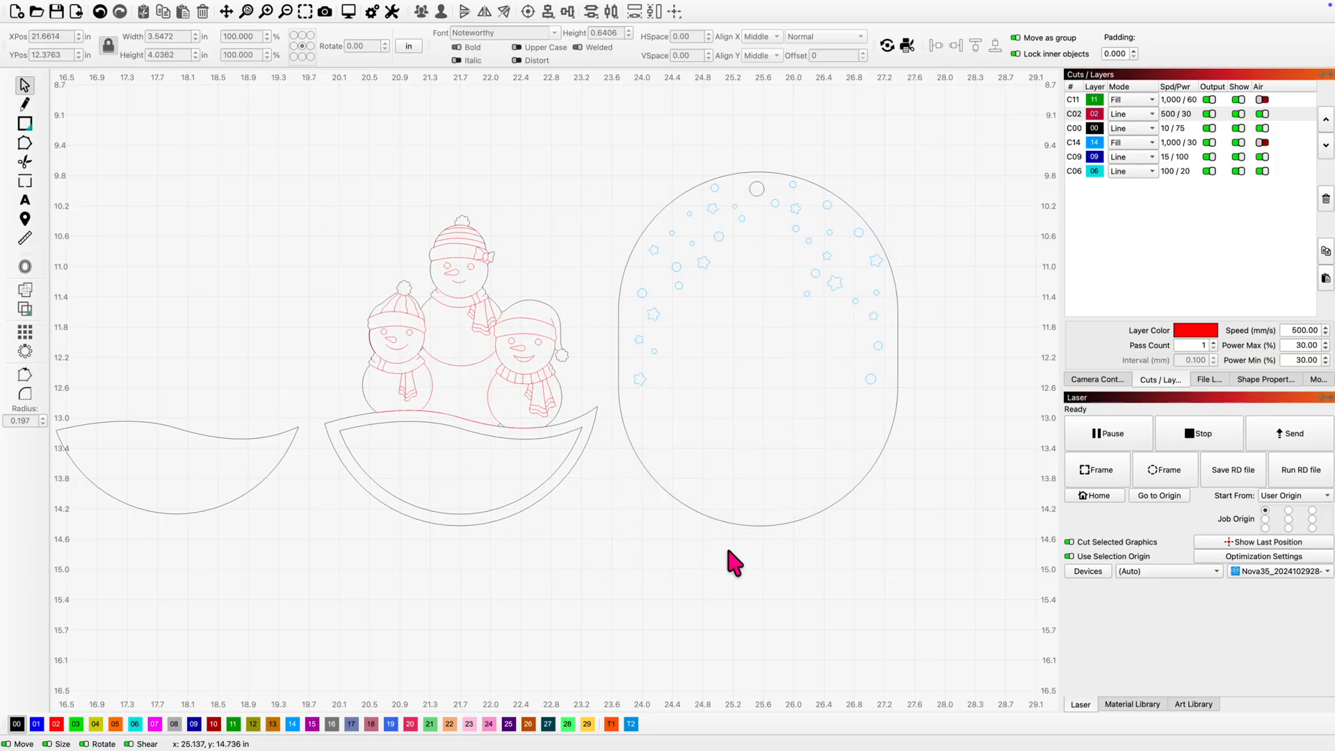
pyautogui.moveTo(878, 543)
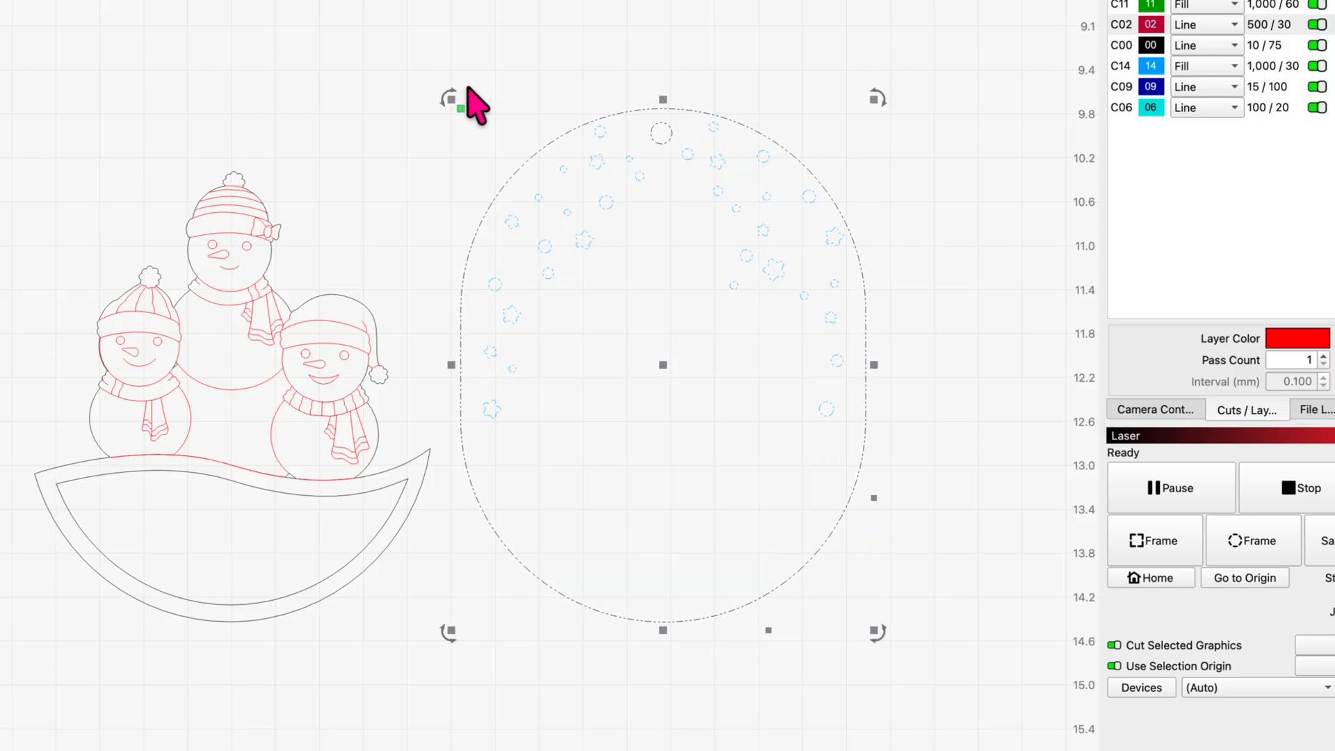
pyautogui.moveTo(532, 81)
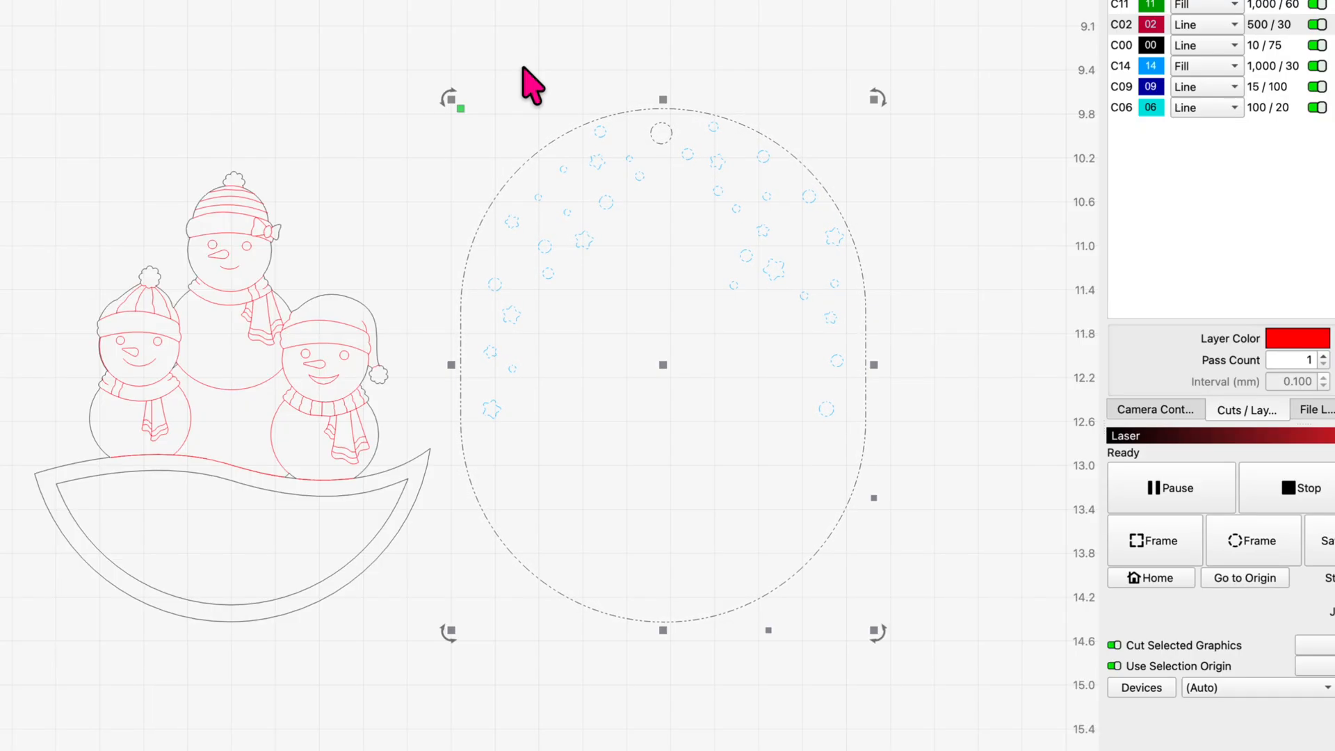
pyautogui.moveTo(541, 153)
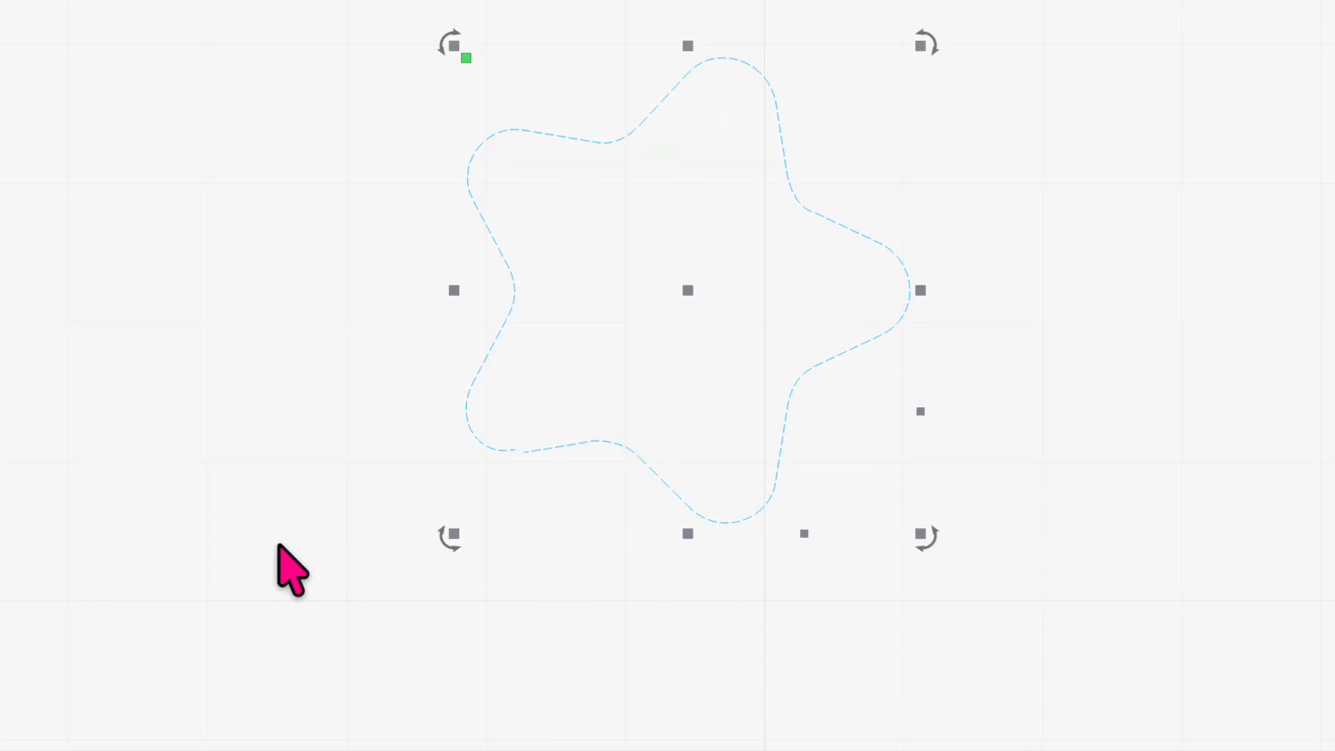
pyautogui.moveTo(225, 515)
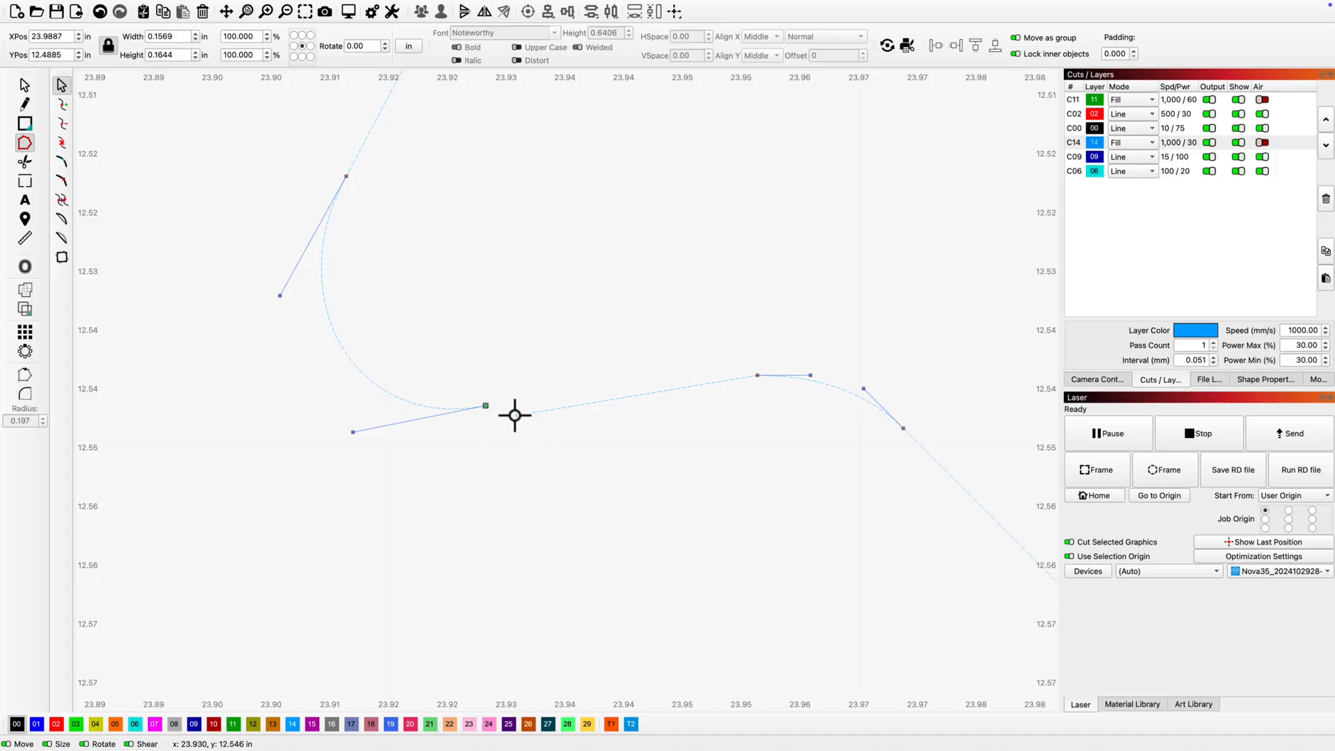
pyautogui.moveTo(498, 421)
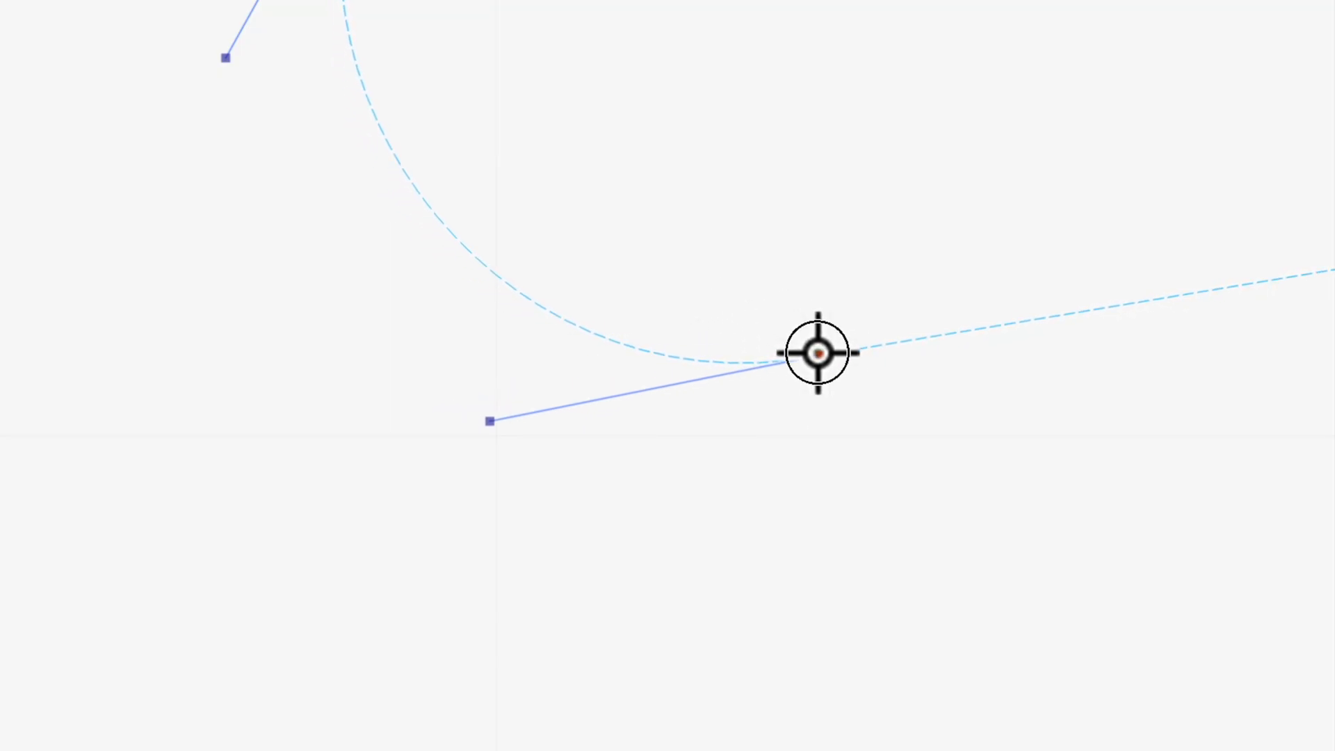
# Select a node on the star outline to inspect it up close.
pyautogui.click(816, 353)
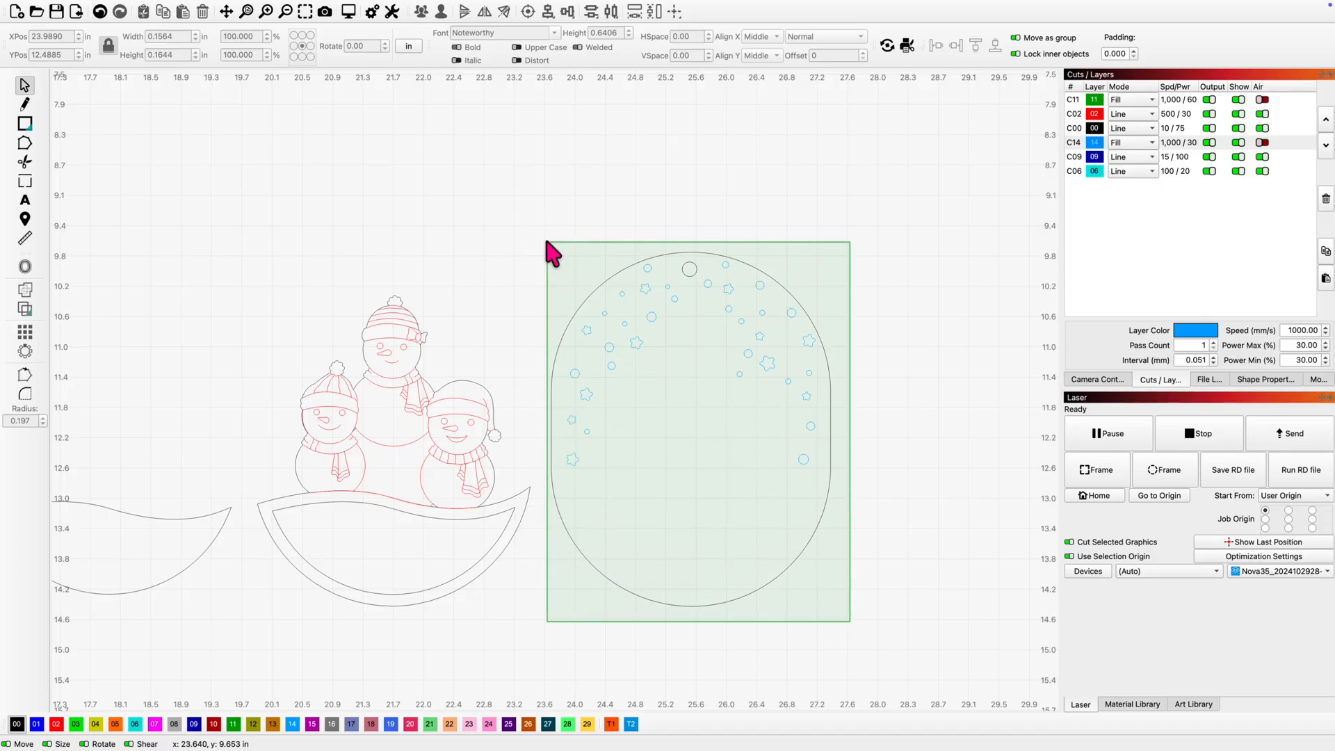
pyautogui.click(464, 11)
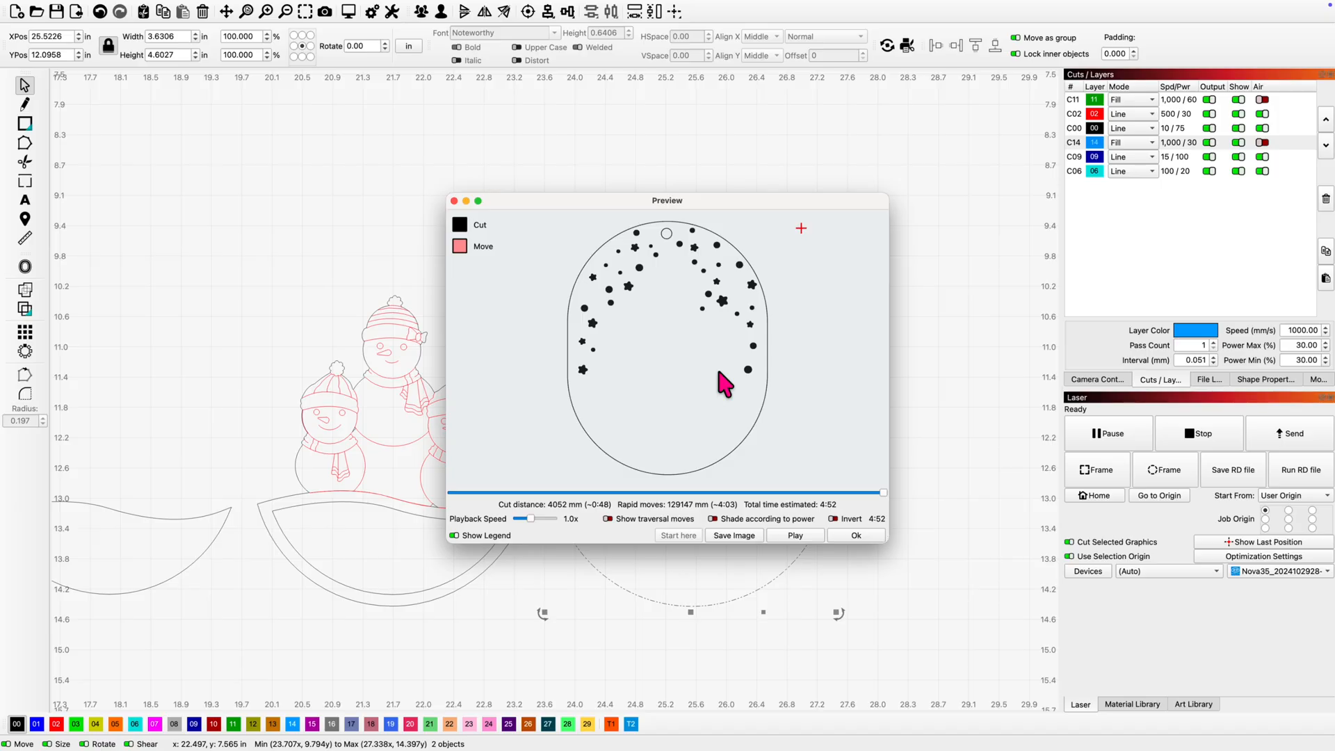
pyautogui.moveTo(634, 353)
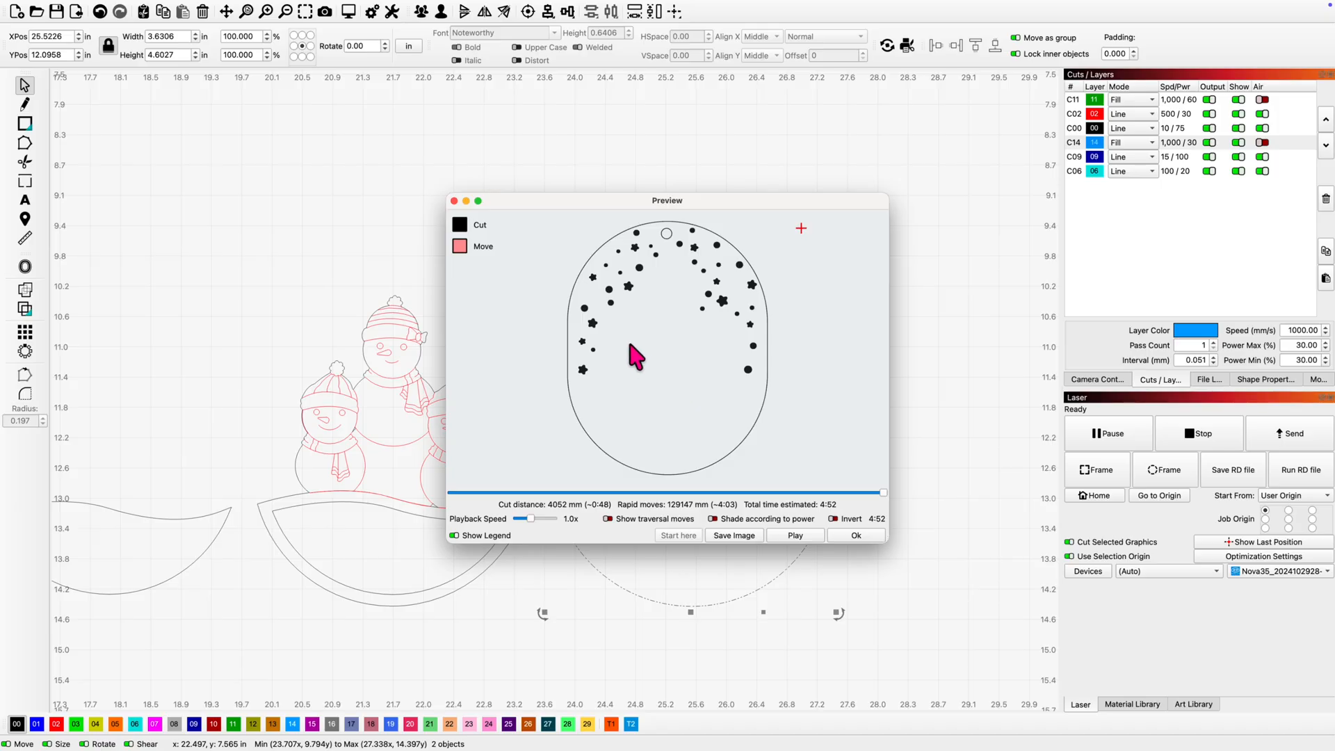
pyautogui.moveTo(624, 292)
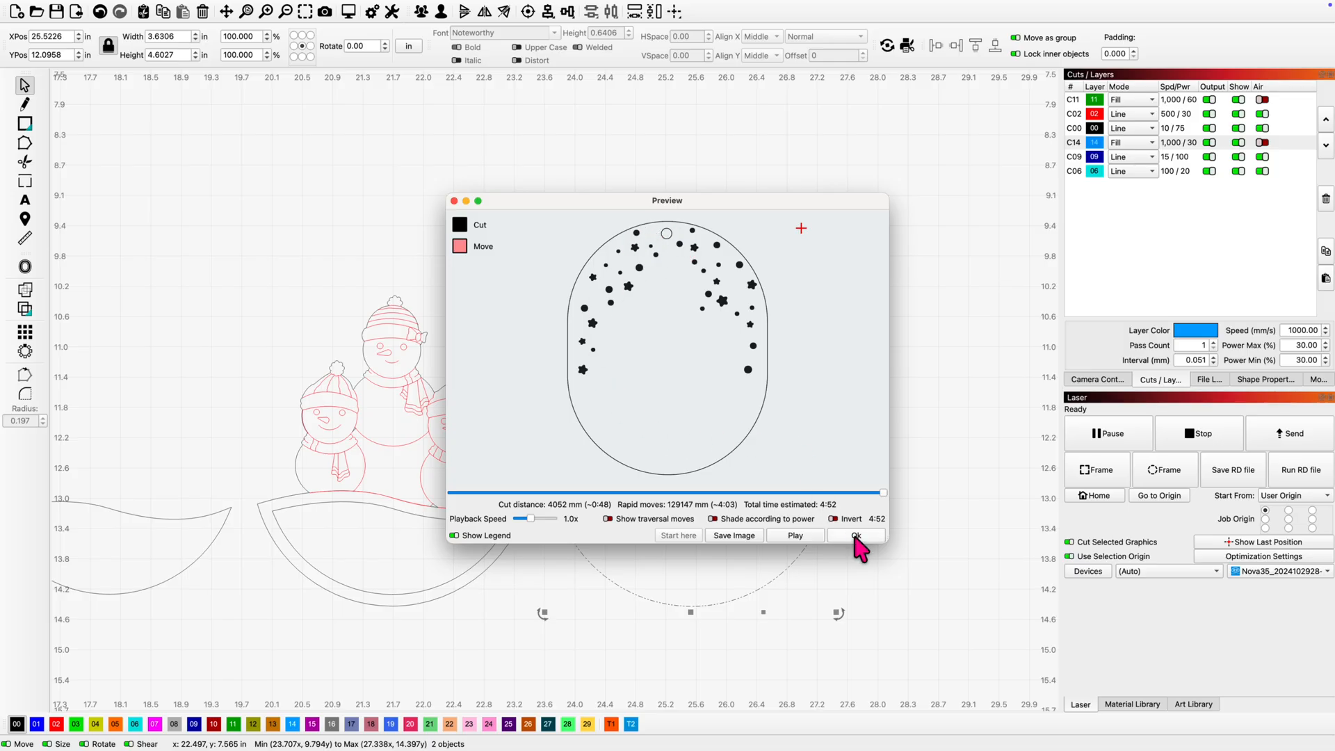
pyautogui.click(855, 535)
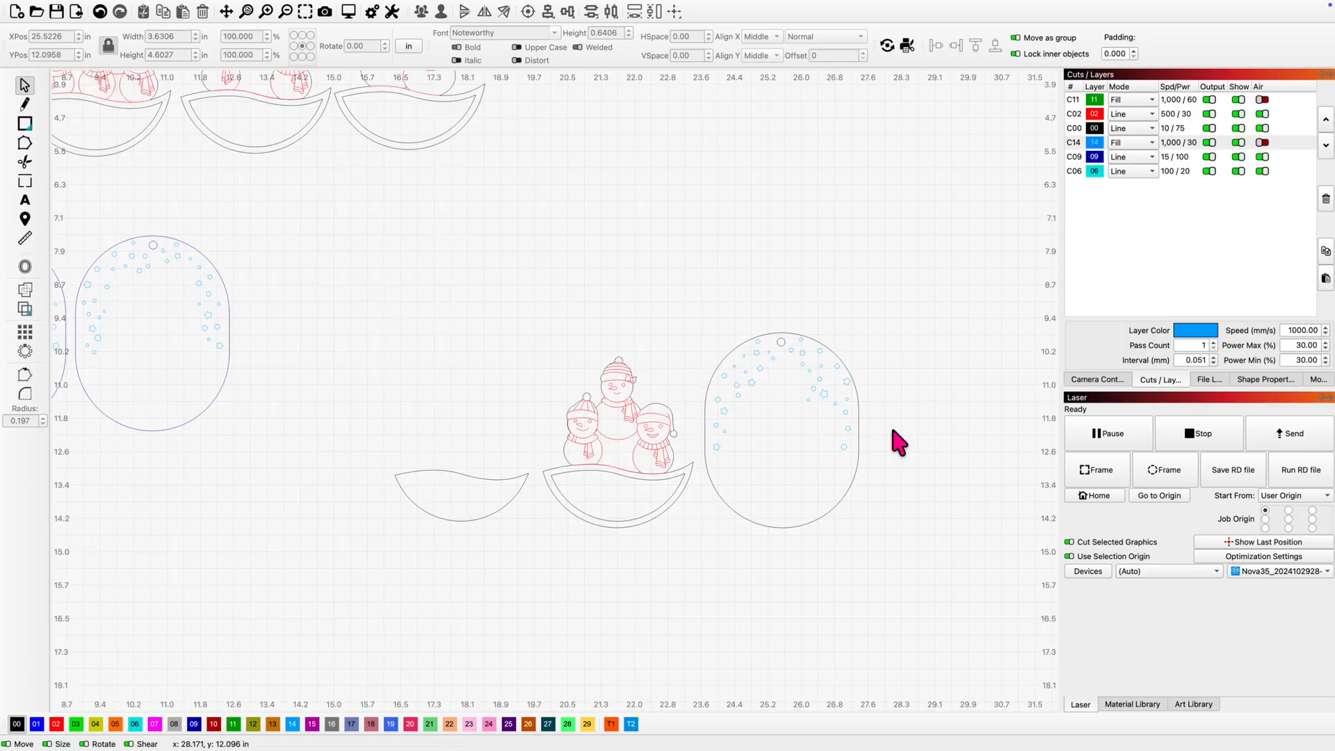
pyautogui.moveTo(319, 196)
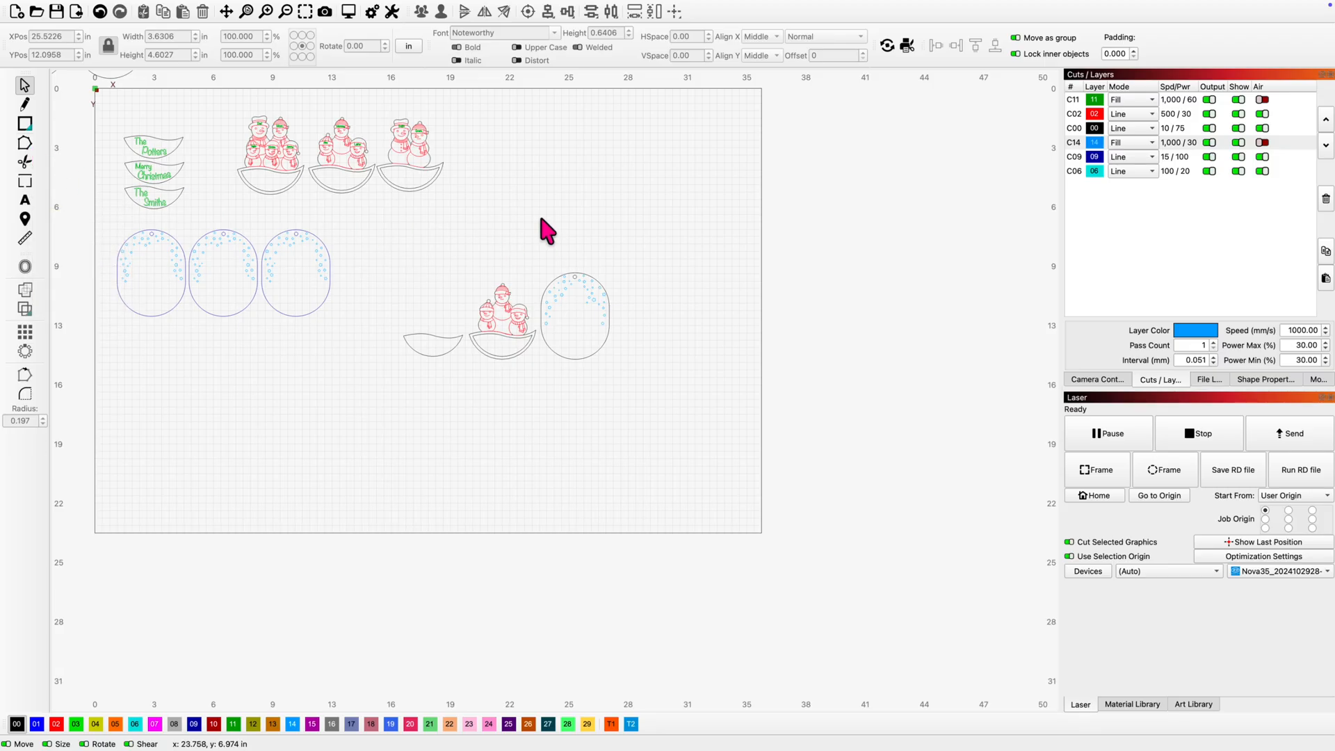
pyautogui.moveTo(425, 249)
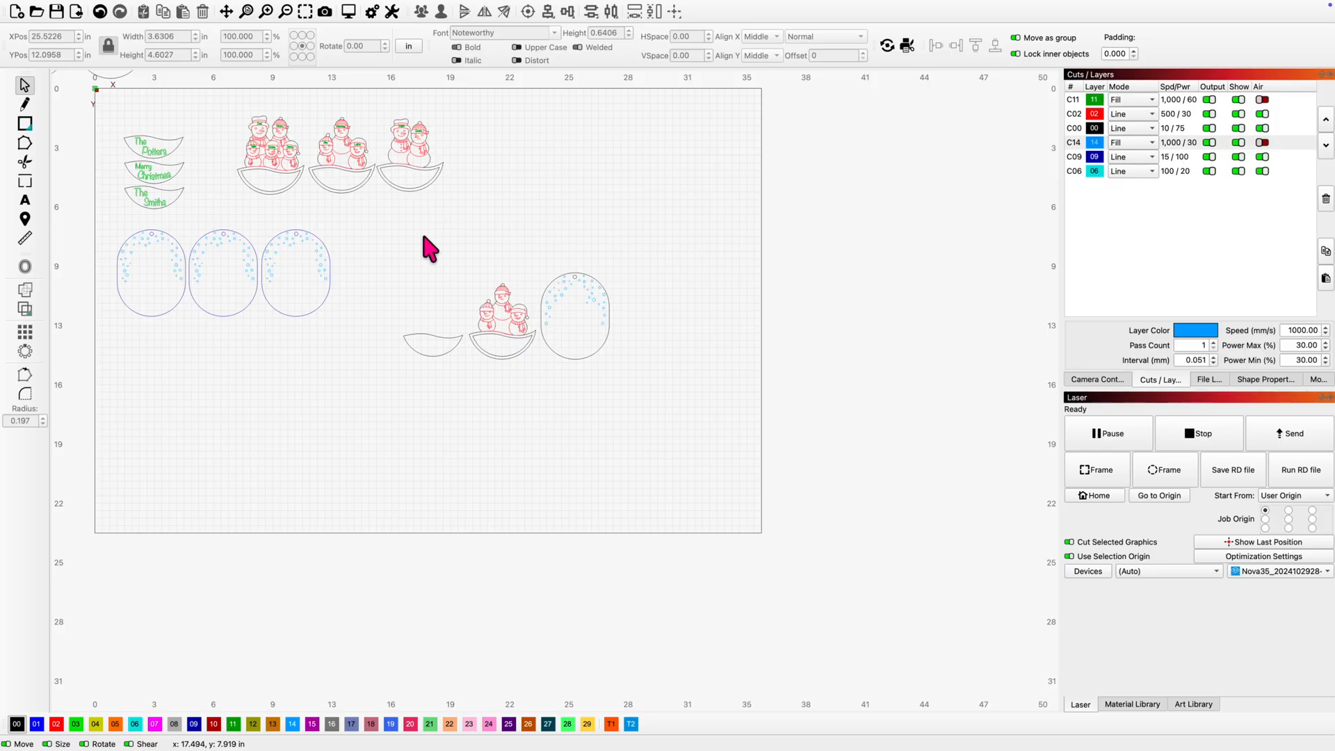
pyautogui.moveTo(440, 239)
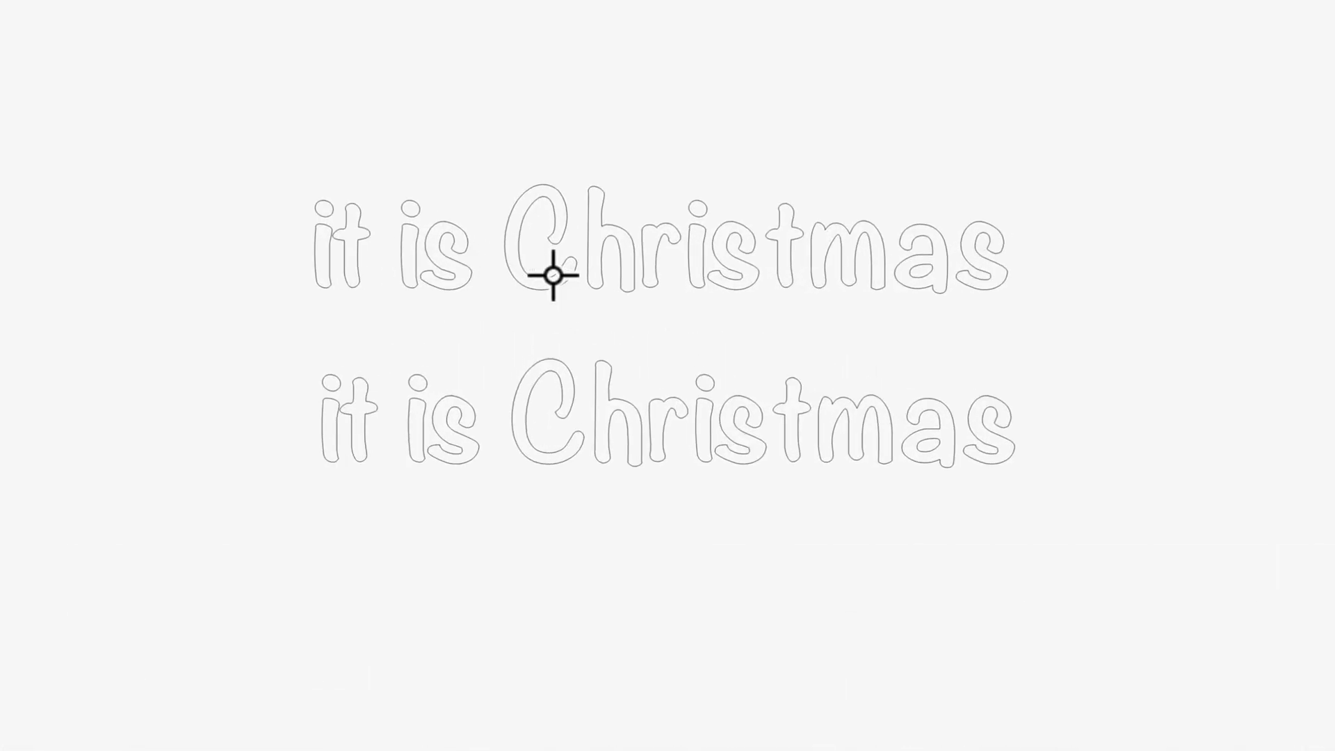
pyautogui.moveTo(557, 327)
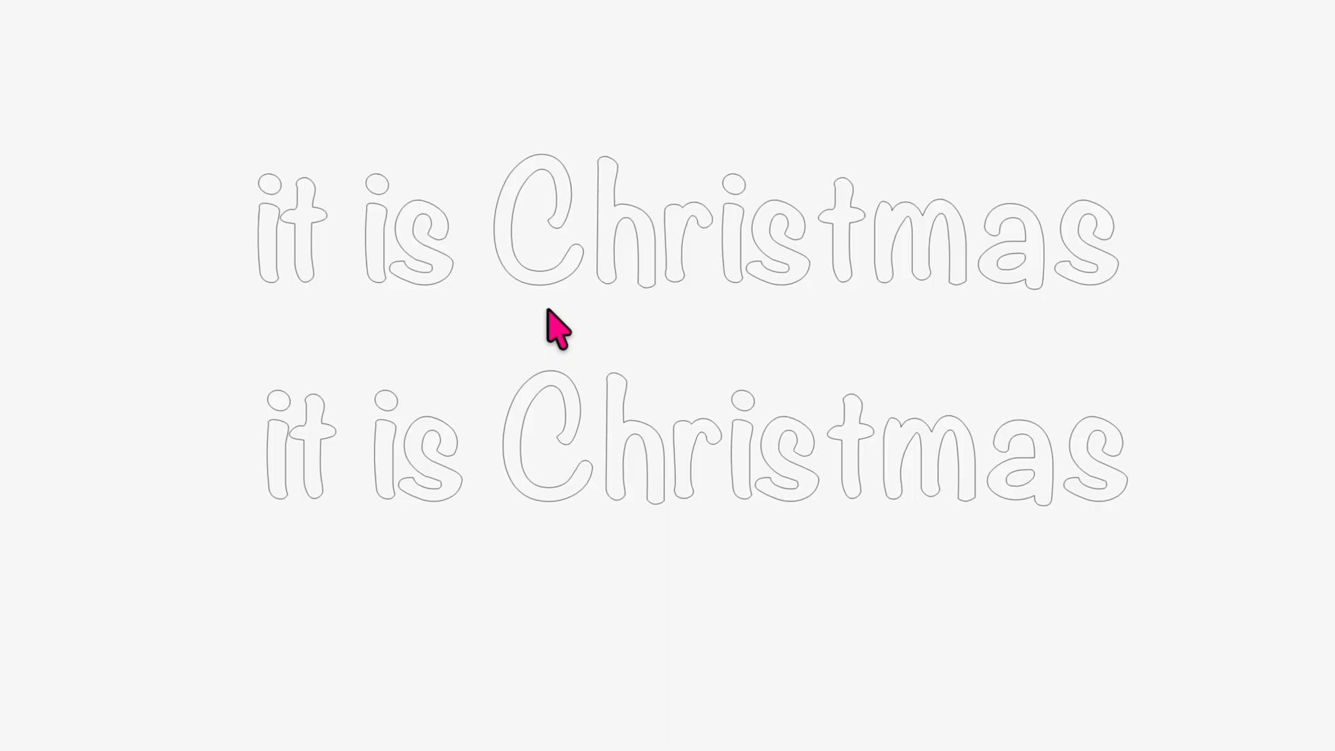
pyautogui.moveTo(827, 298)
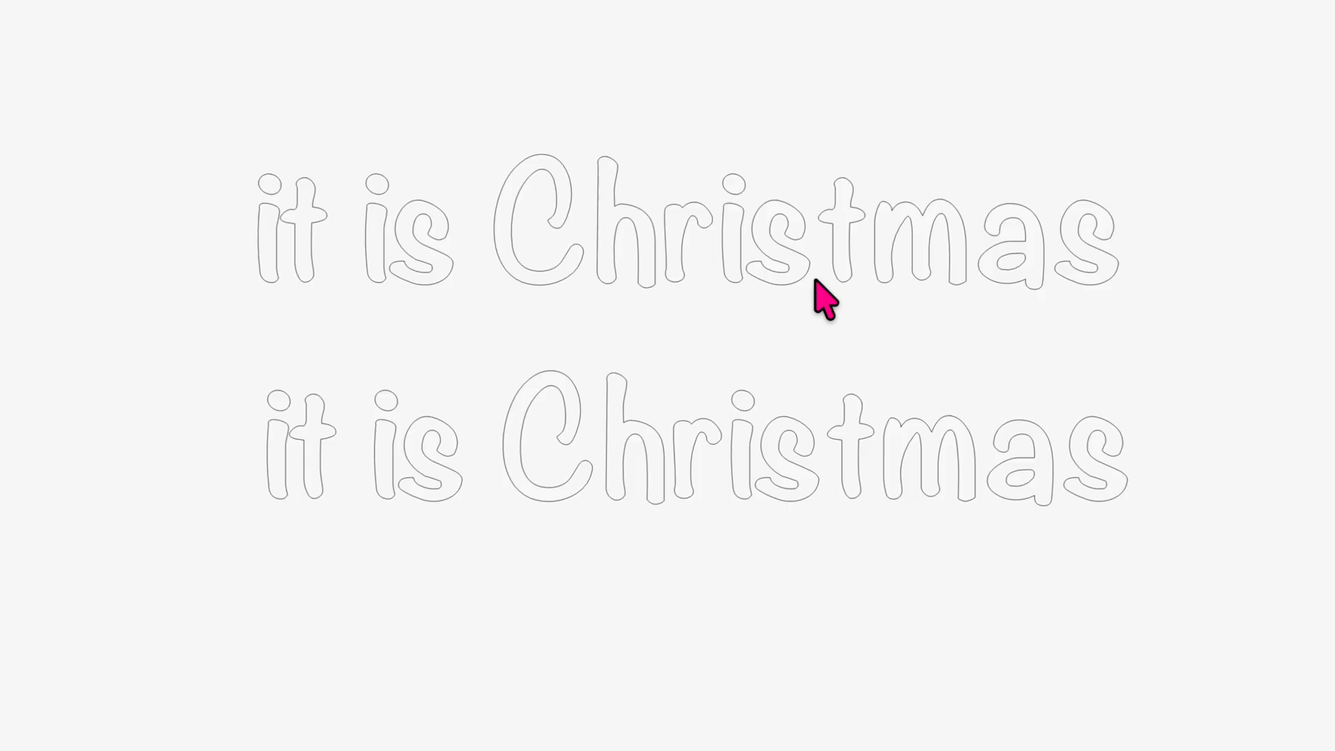
pyautogui.moveTo(700, 271)
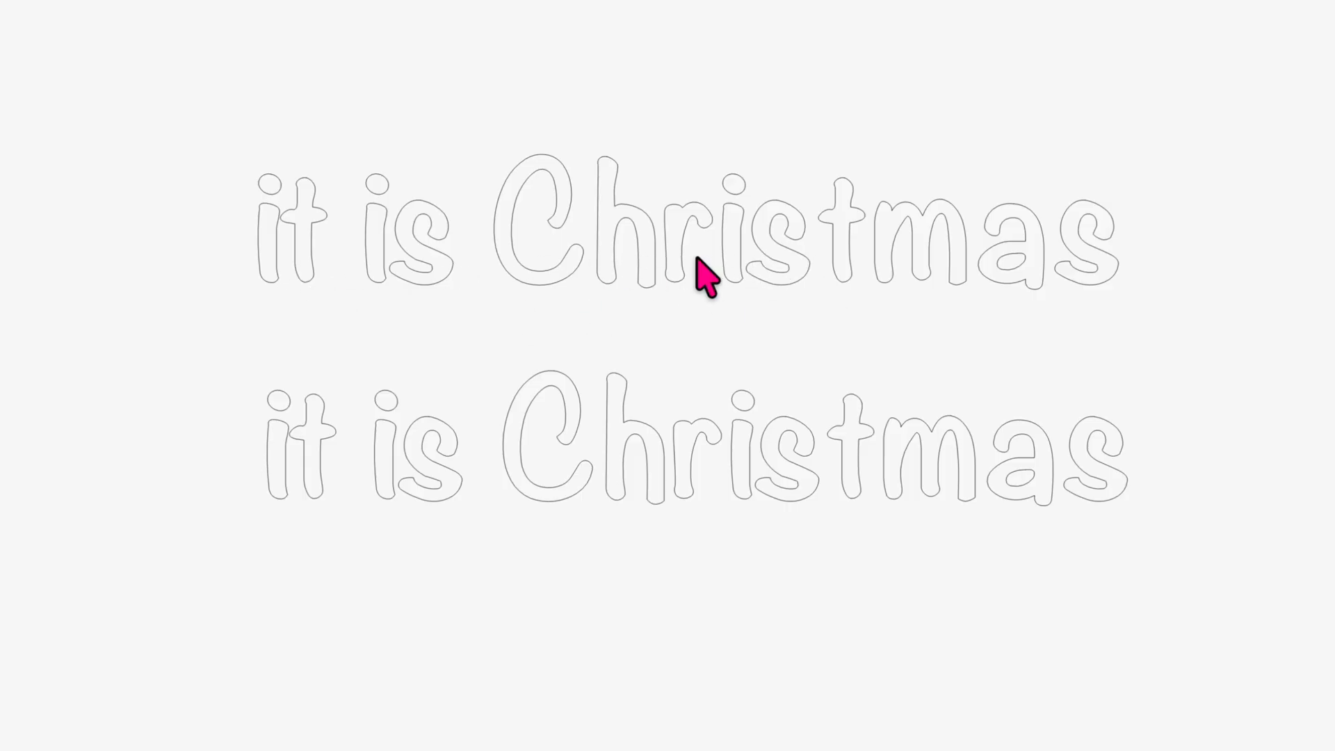
pyautogui.moveTo(700, 339)
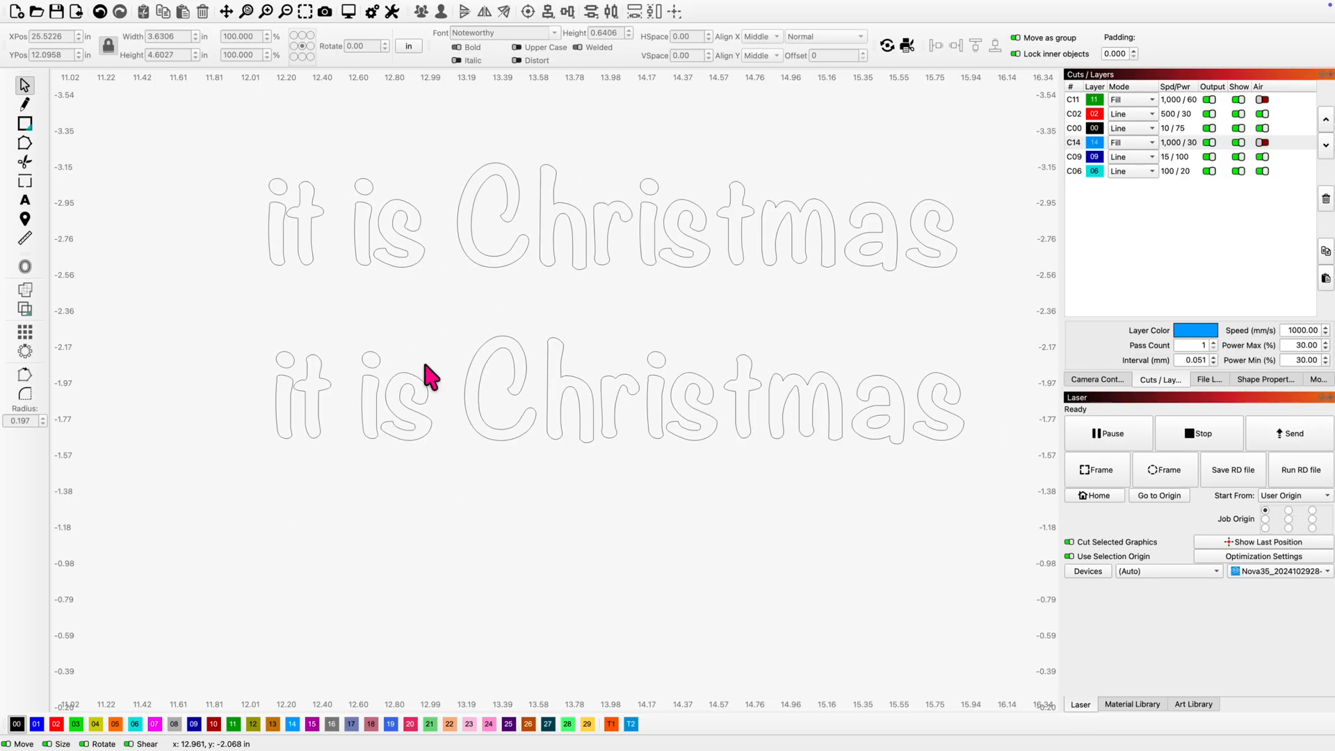
pyautogui.moveTo(434, 334)
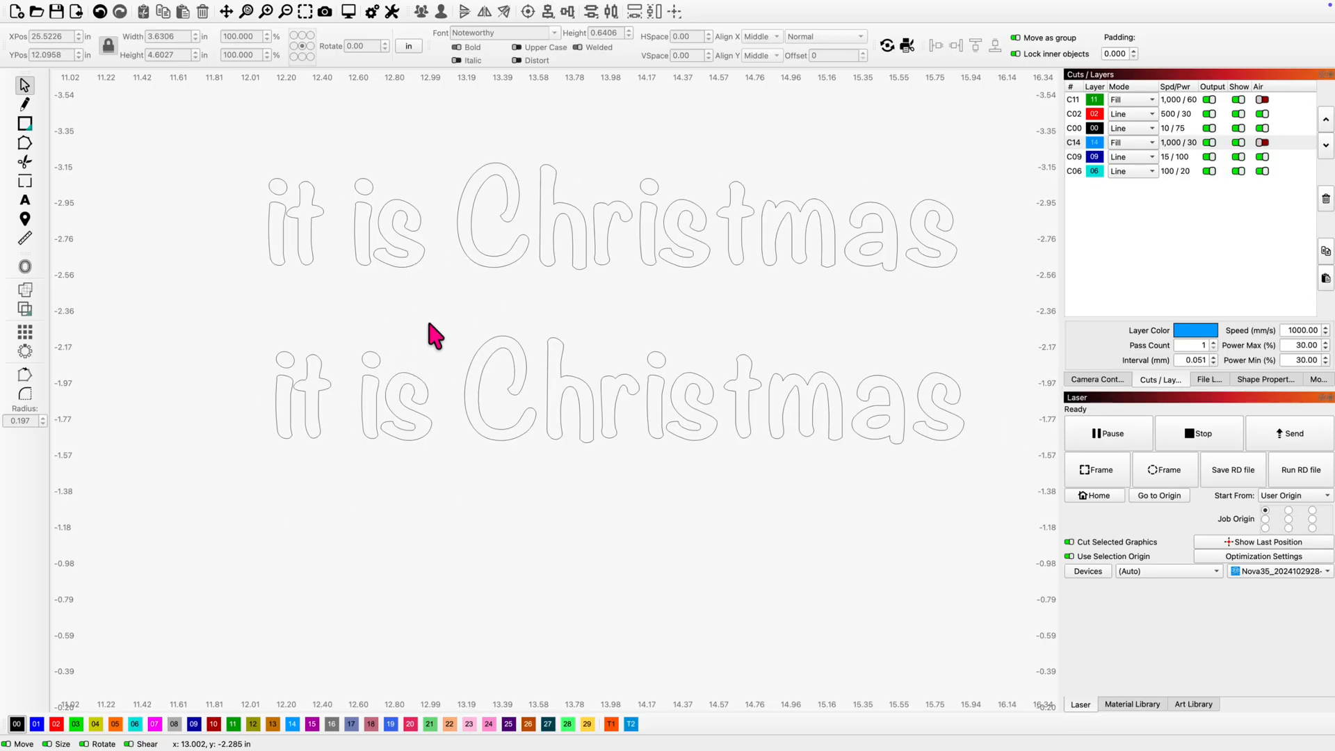
pyautogui.moveTo(425, 362)
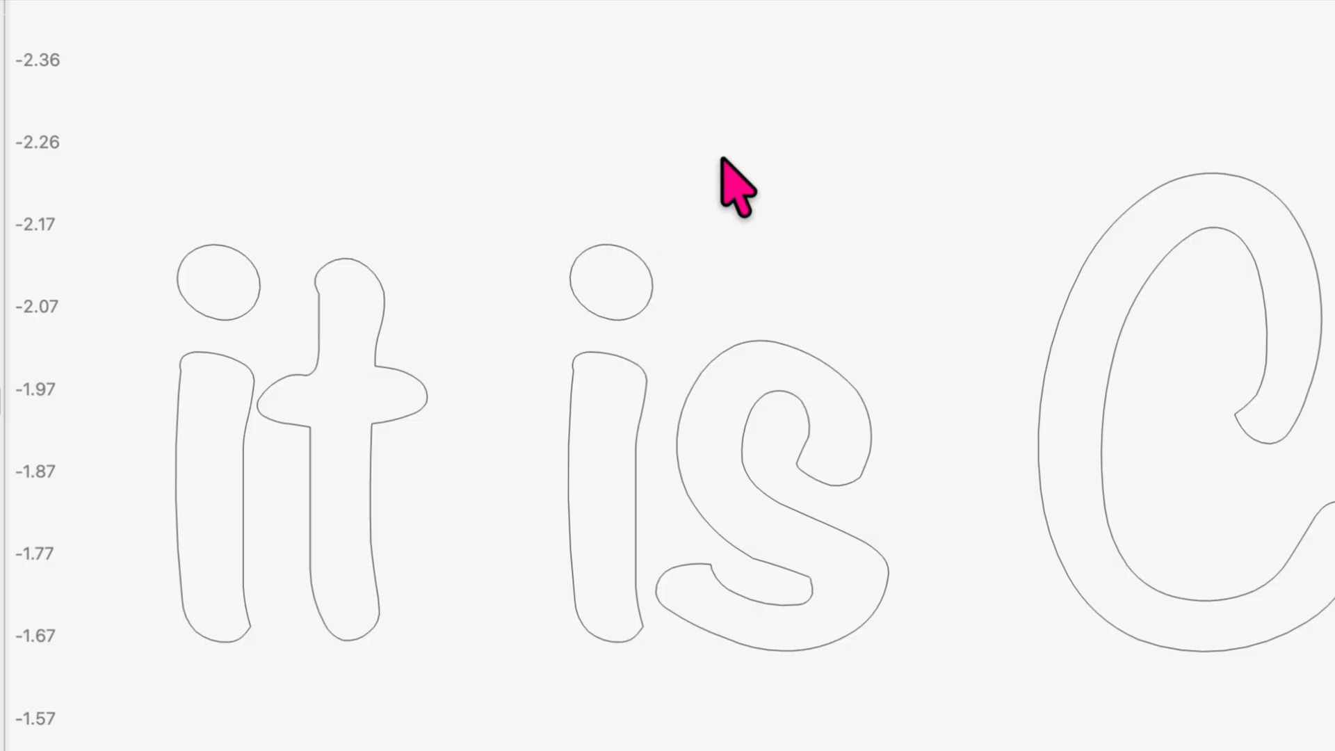
pyautogui.moveTo(615, 239)
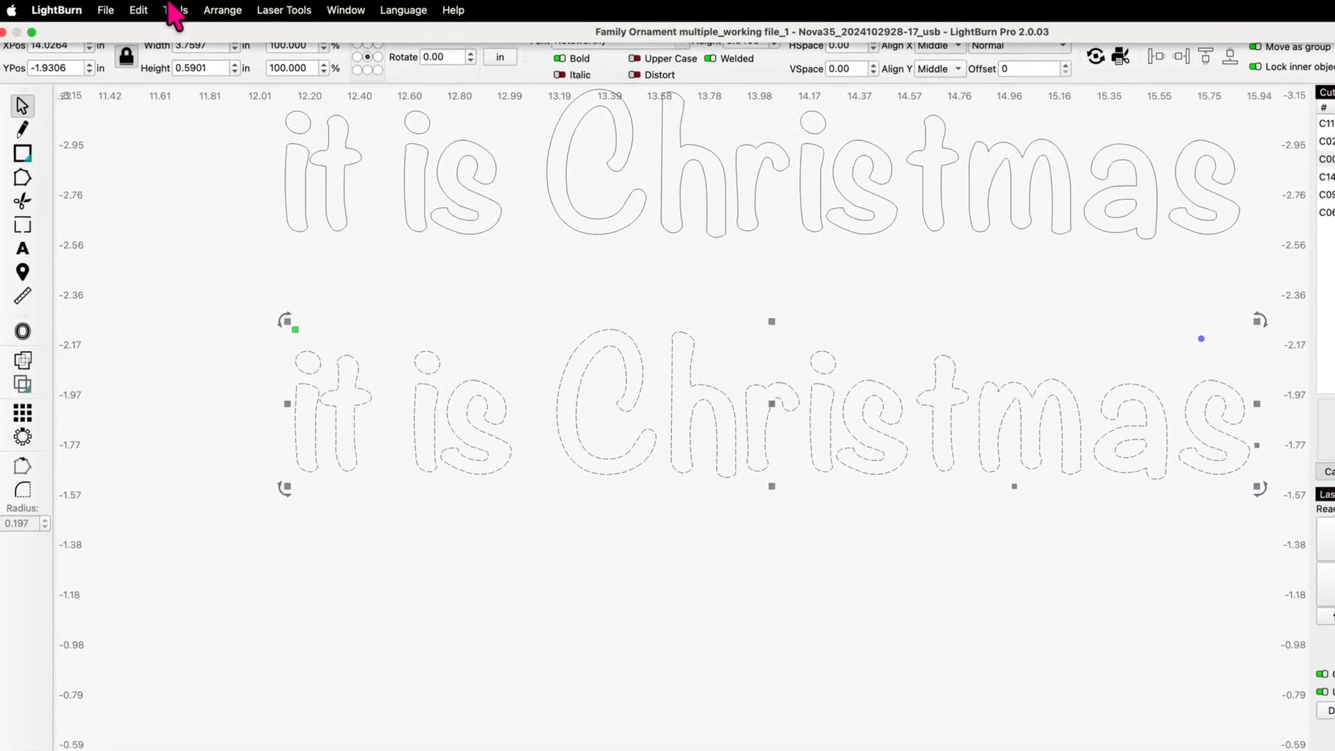
# Use Edit > Convert to Path on the lower 'it is Christmas' text line.
pyautogui.click(138, 10)
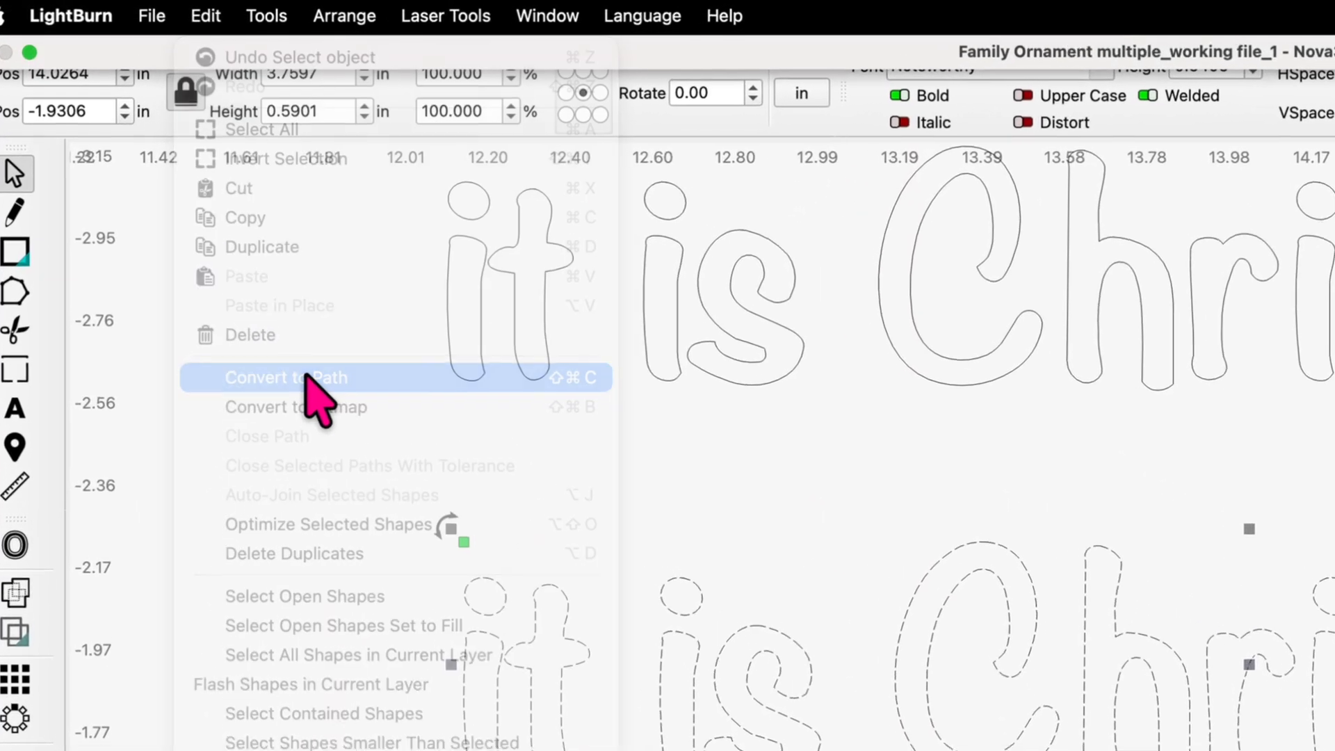
pyautogui.click(286, 376)
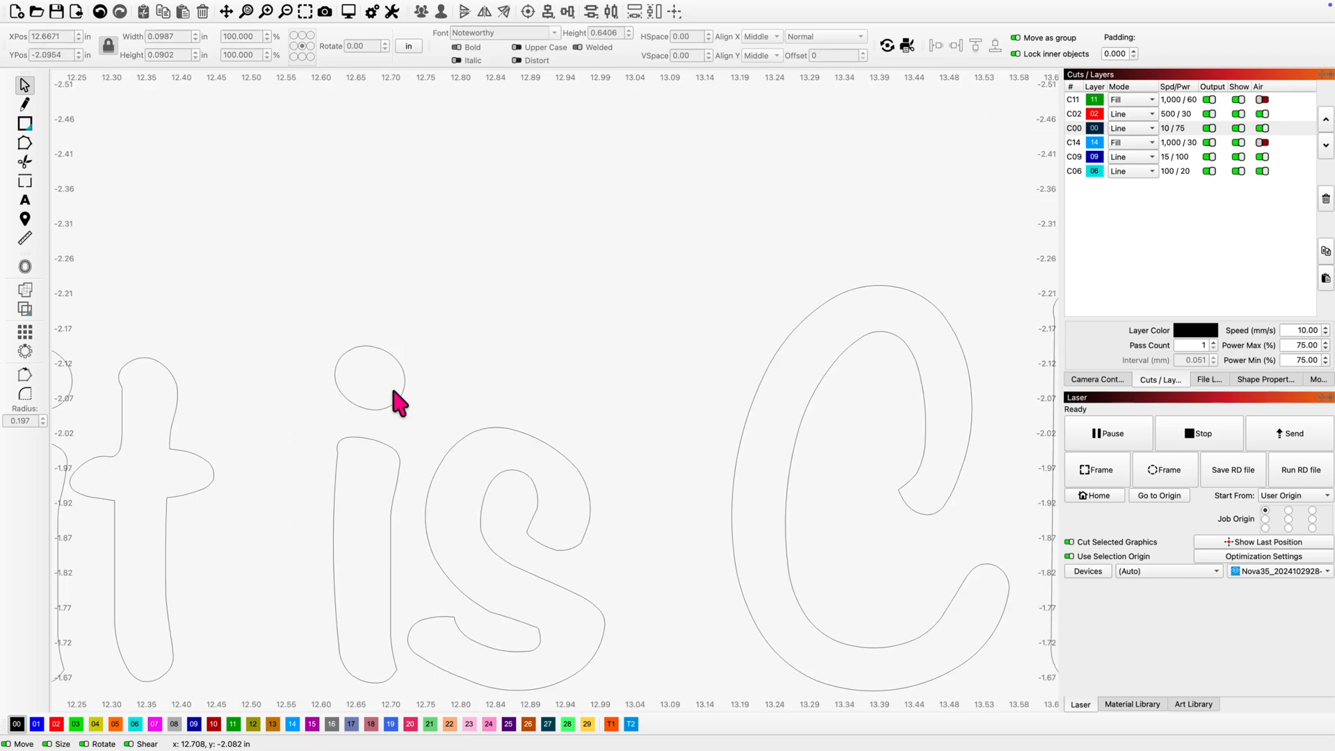
# Move the i's dot onto its stem and union them with the Boolean Assistant.
pyautogui.click(368, 377)
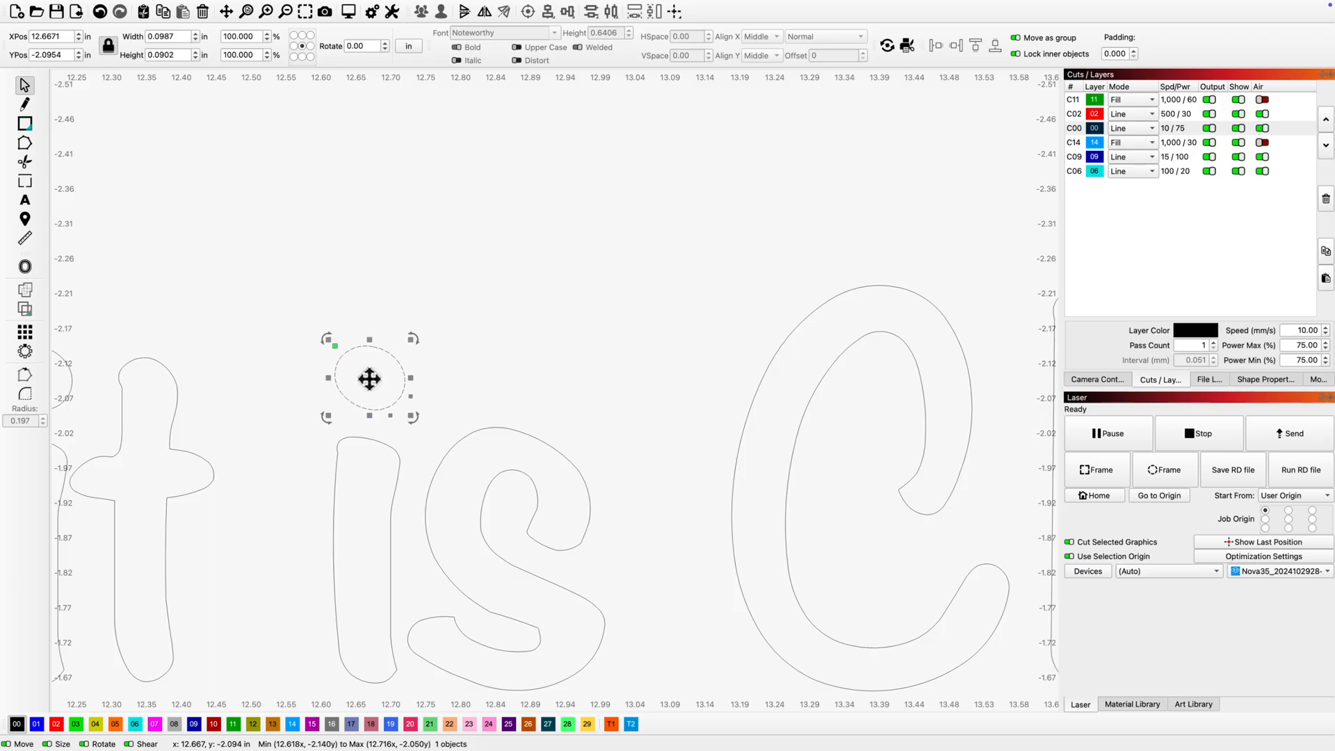
pyautogui.moveTo(368, 379); pyautogui.dragTo(372, 415)
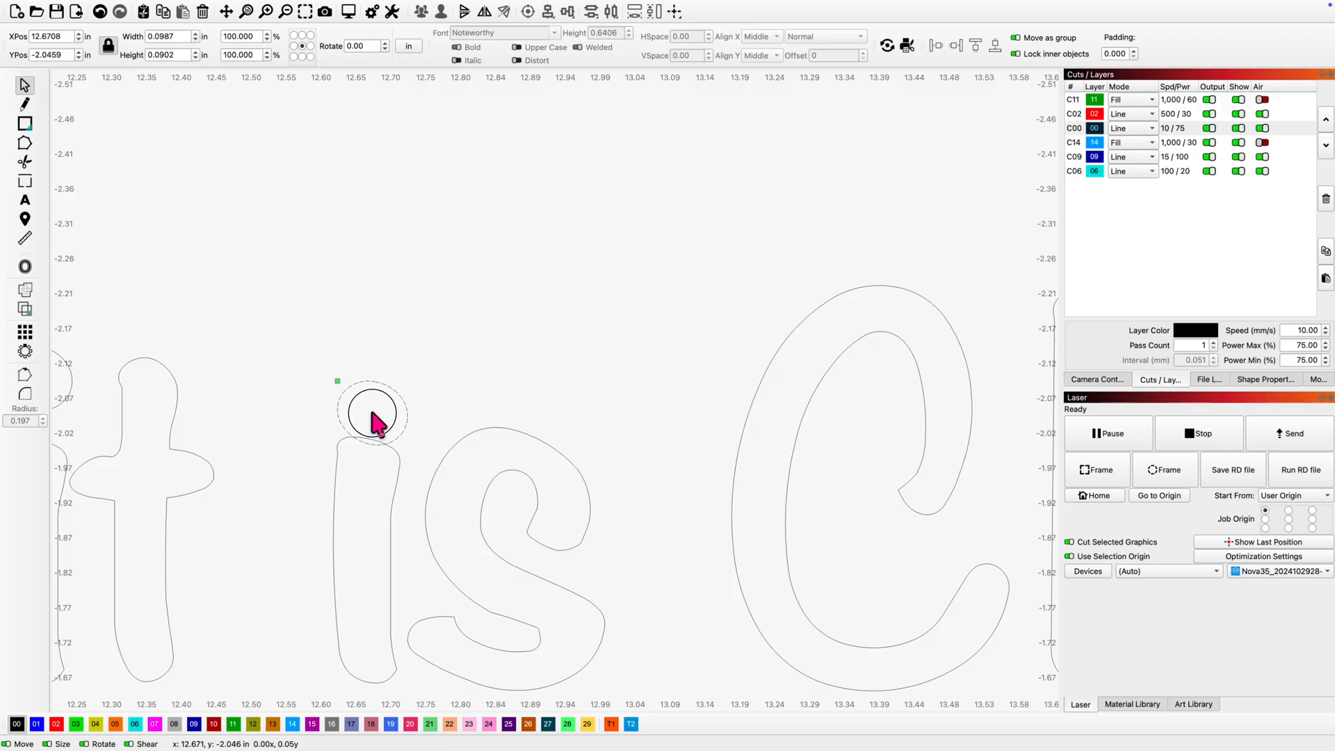
pyautogui.click(372, 413)
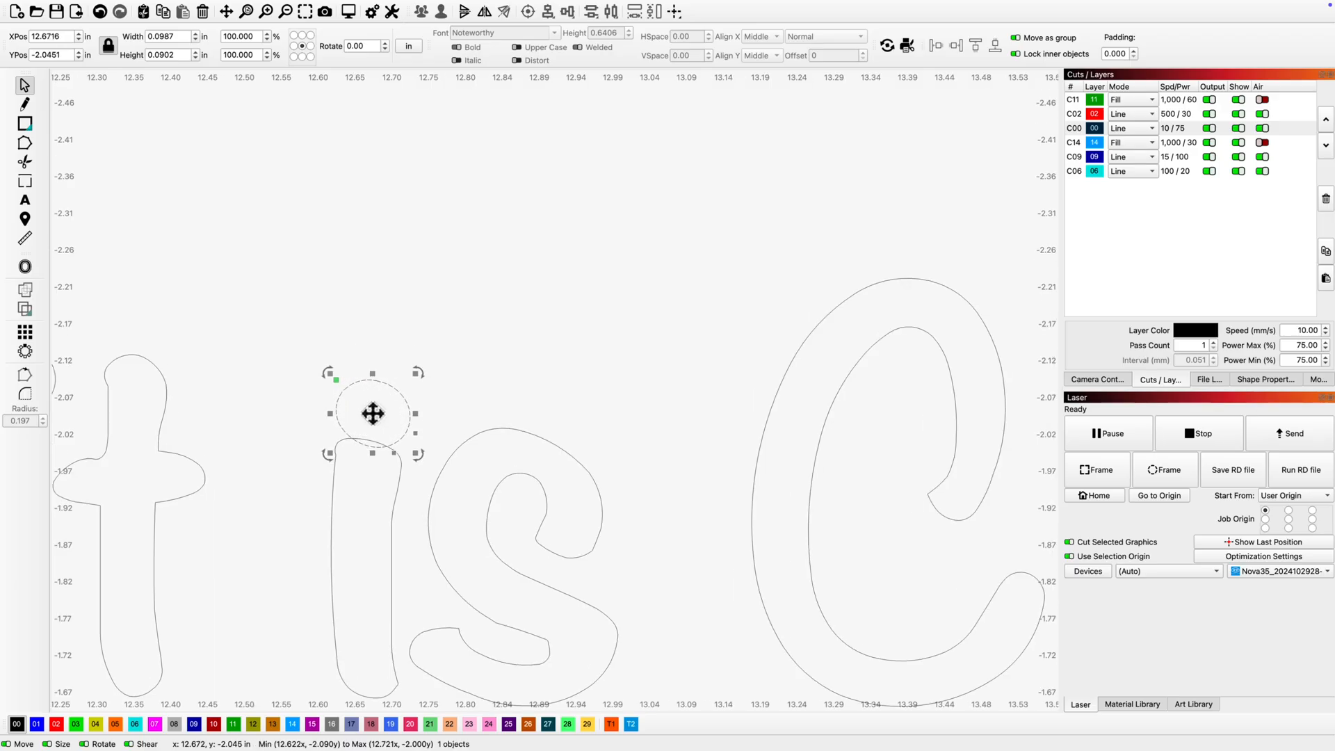
pyautogui.moveTo(409, 538)
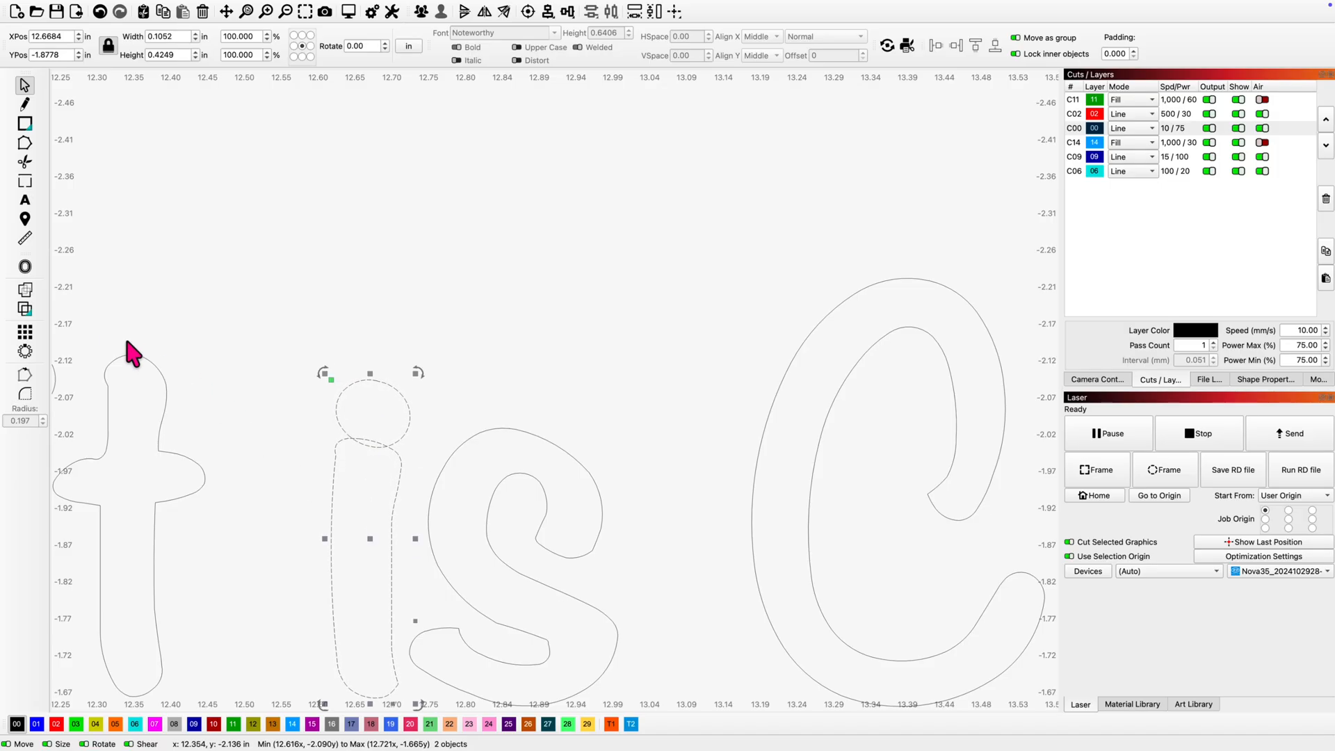
pyautogui.click(25, 309)
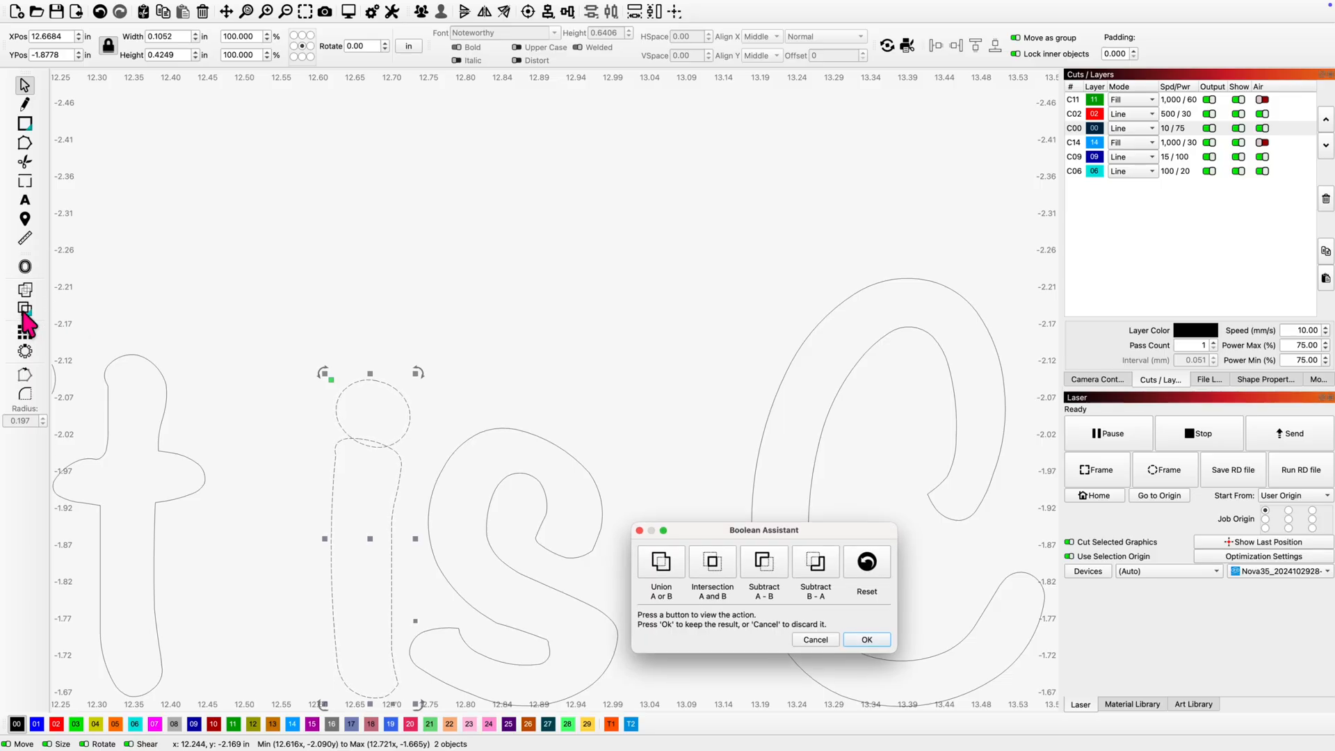
pyautogui.click(660, 560)
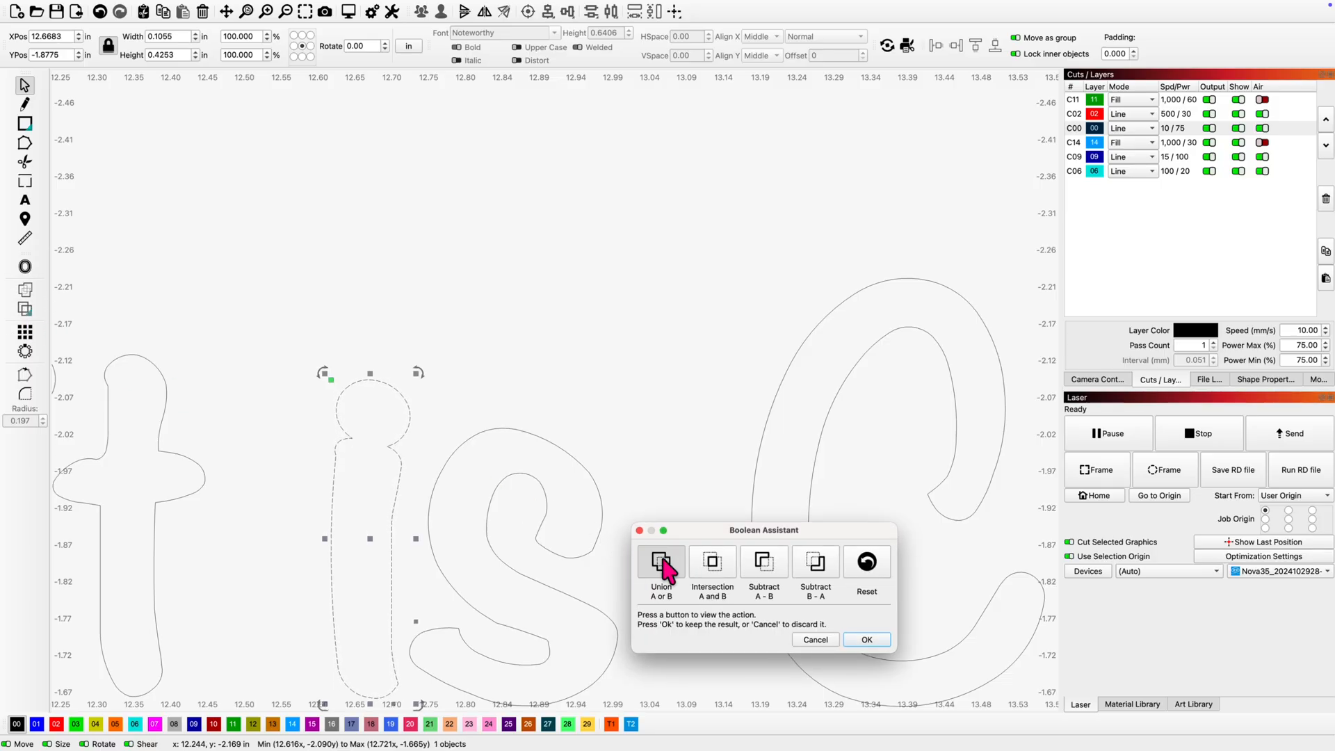
pyautogui.click(660, 561)
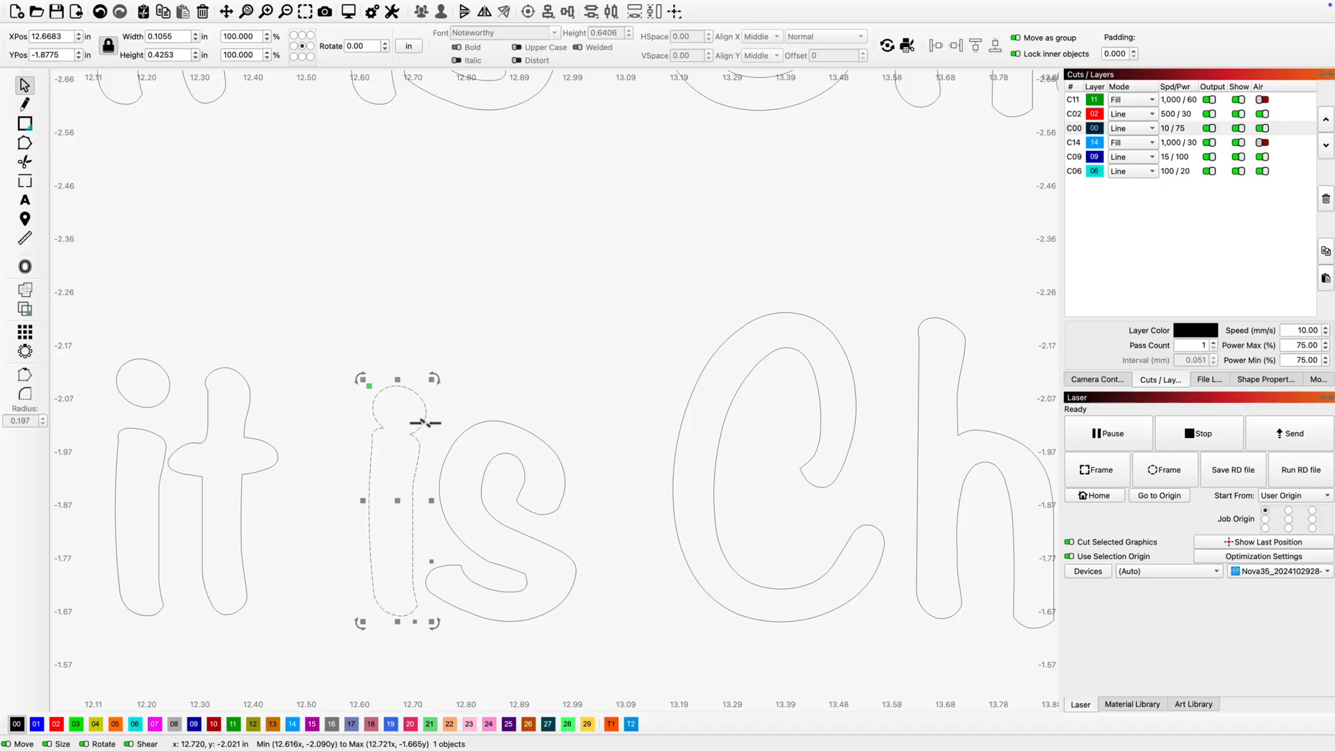
pyautogui.moveTo(420, 425)
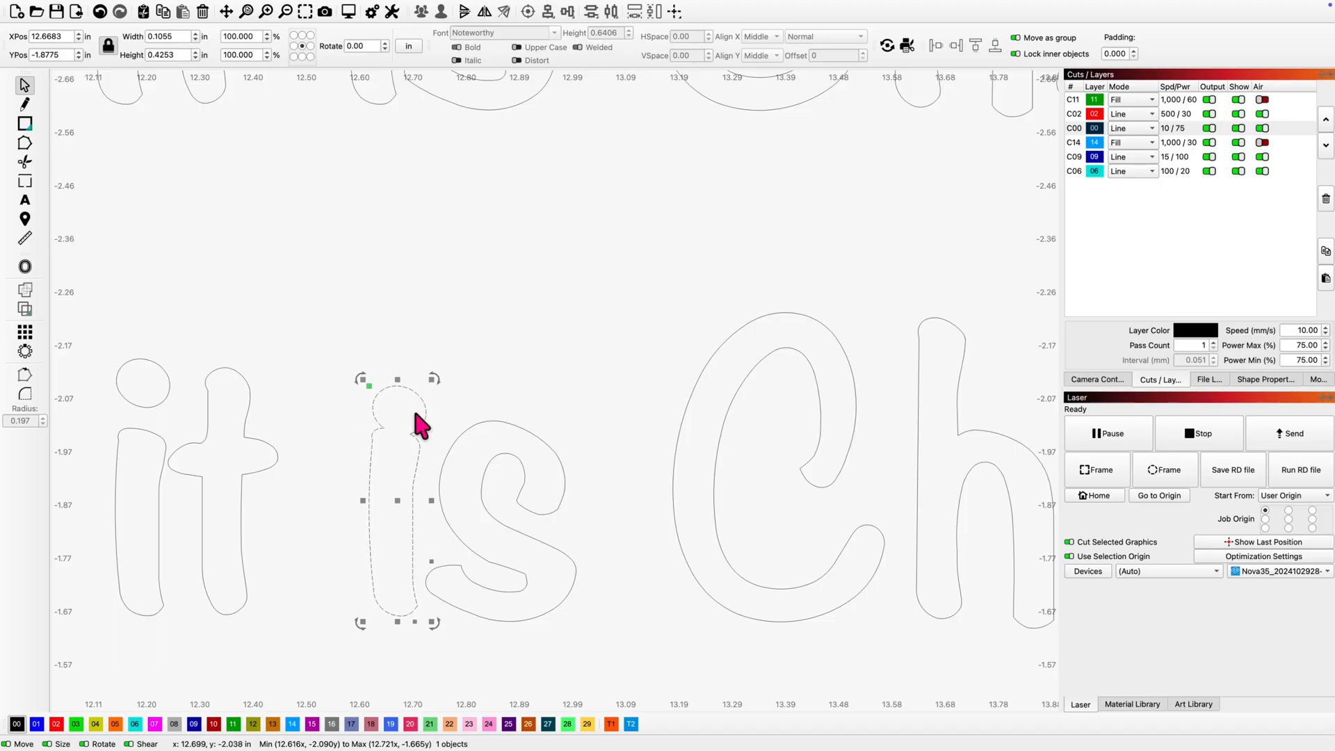
pyautogui.click(515, 360)
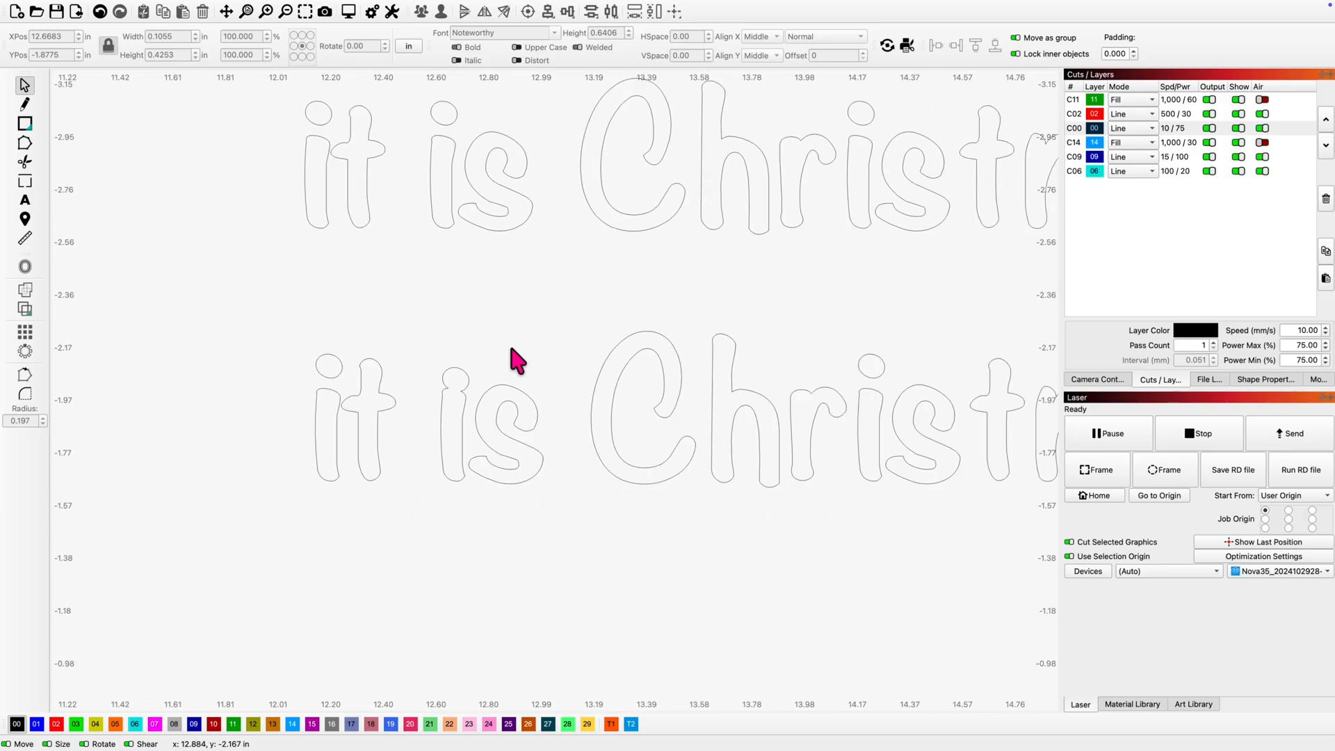
pyautogui.moveTo(868, 357)
pyautogui.write('-3')
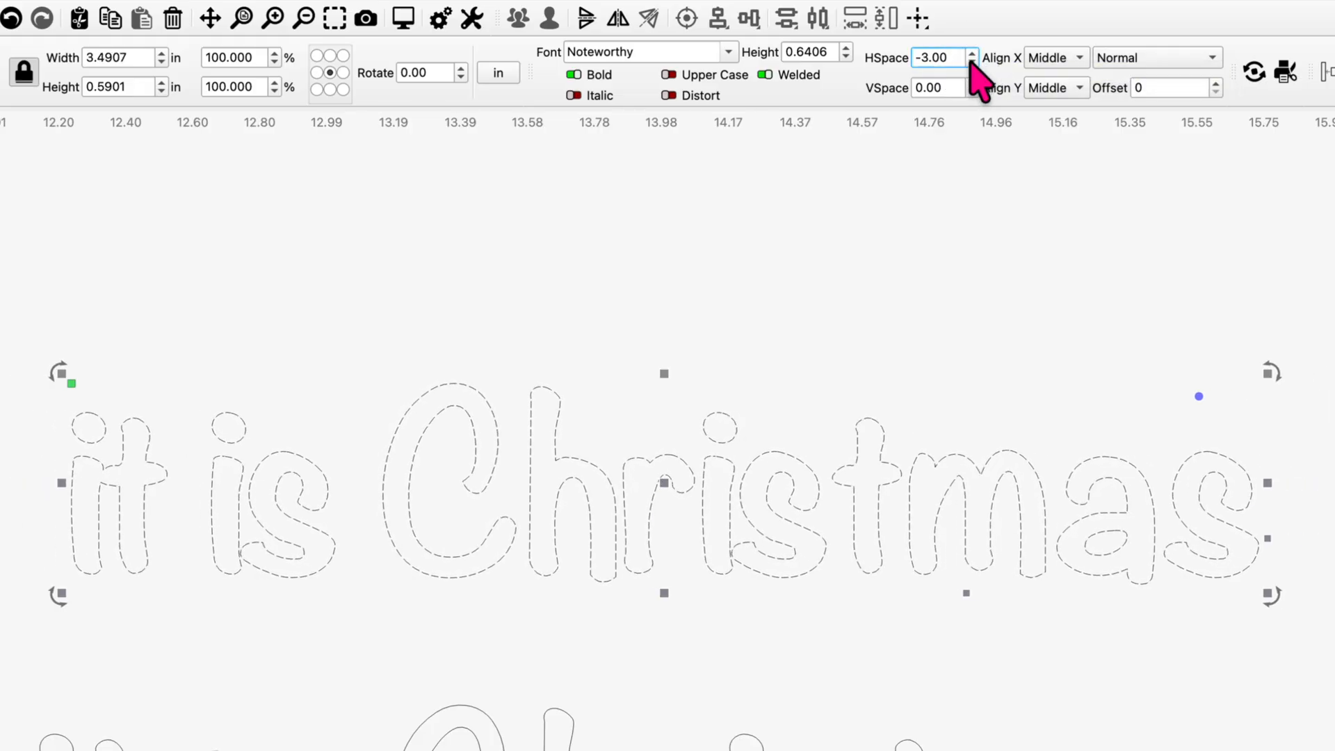
# Lower the letter spacing of the welded 'it is Christmas' copy to -10 and check the preview.
pyautogui.click(971, 61)
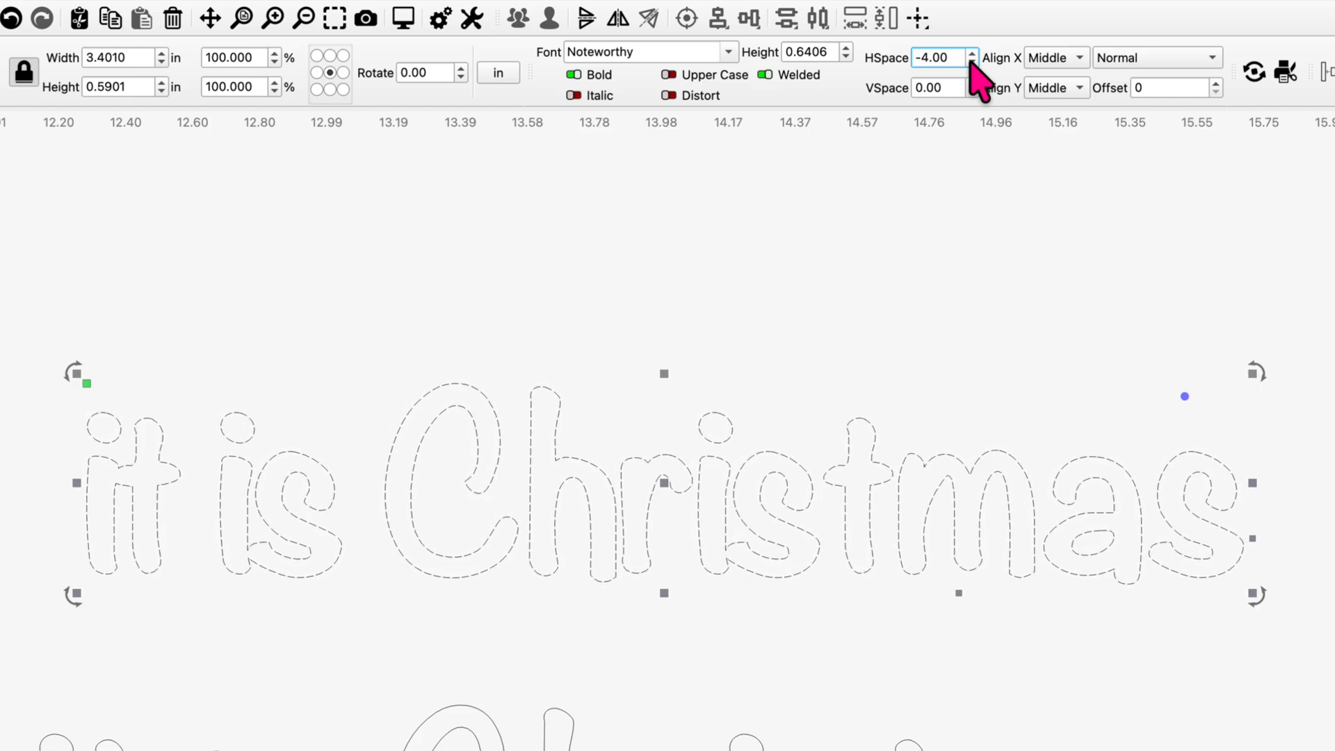
pyautogui.click(971, 61)
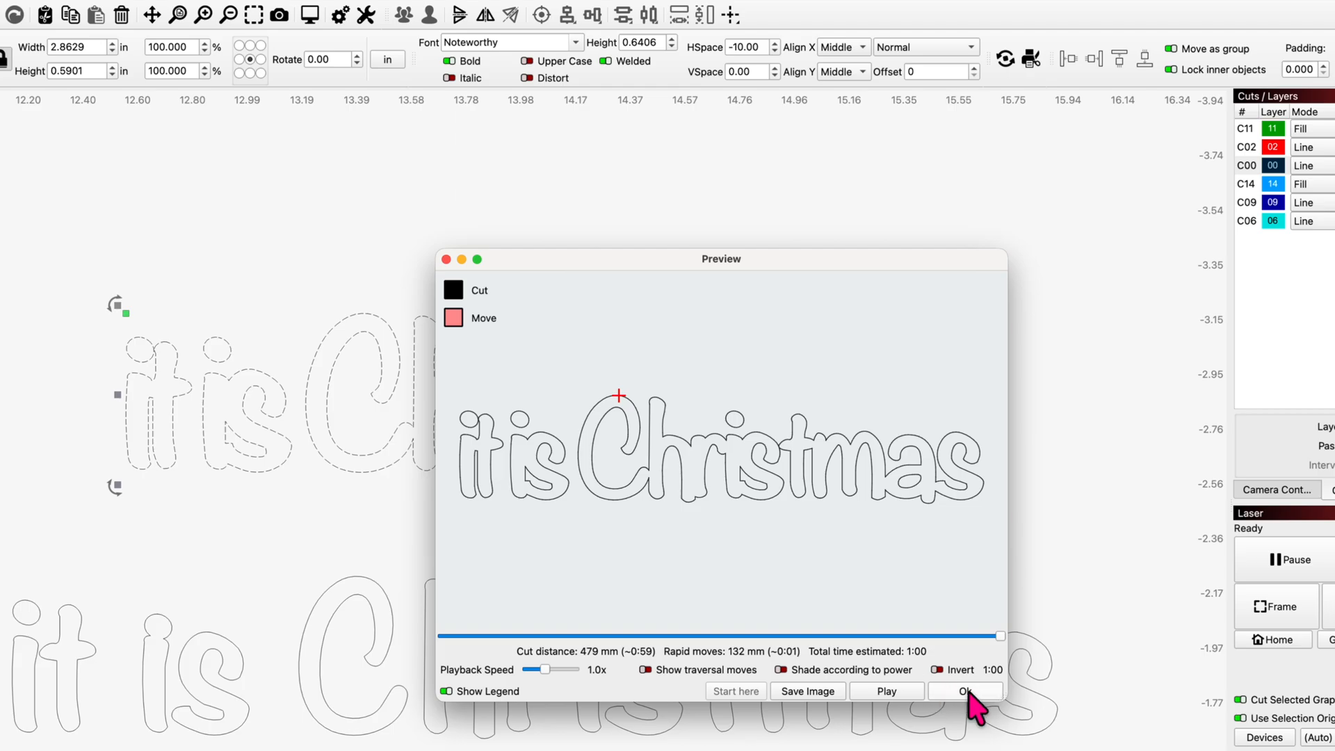
pyautogui.click(963, 691)
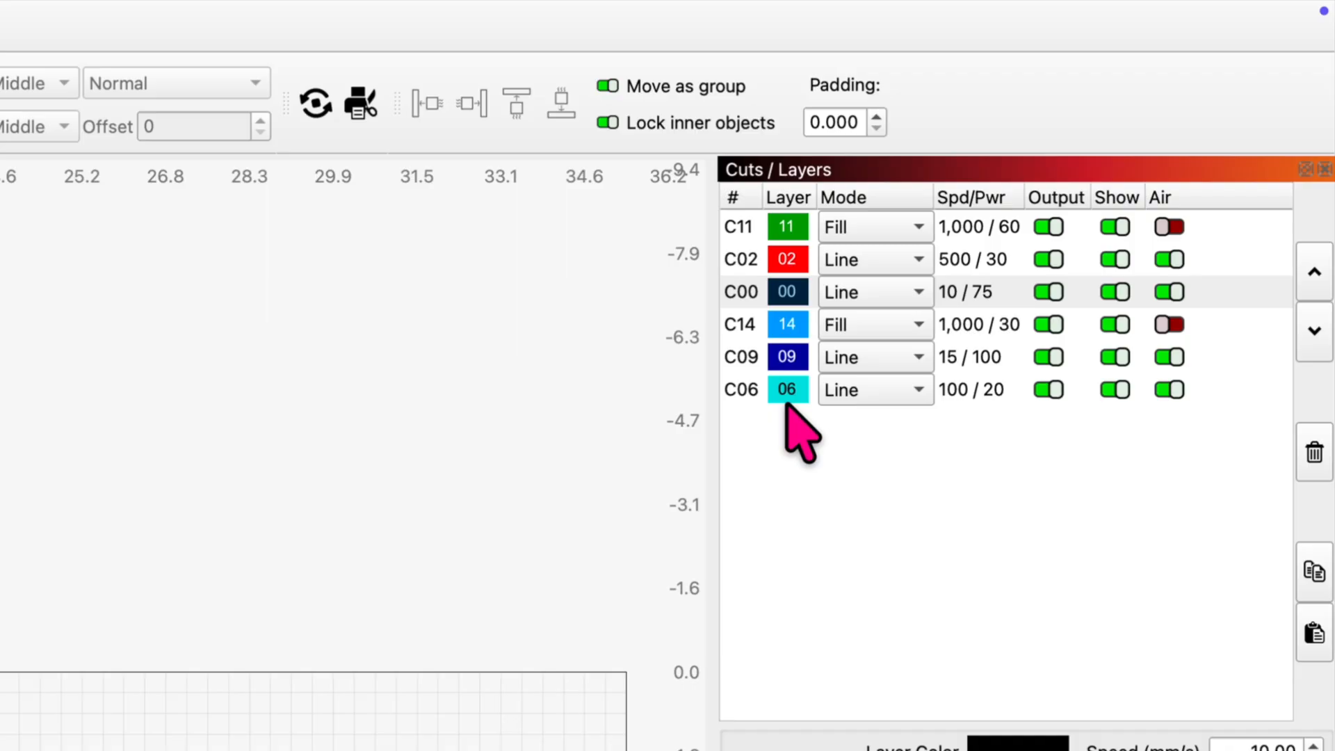
pyautogui.moveTo(752, 409)
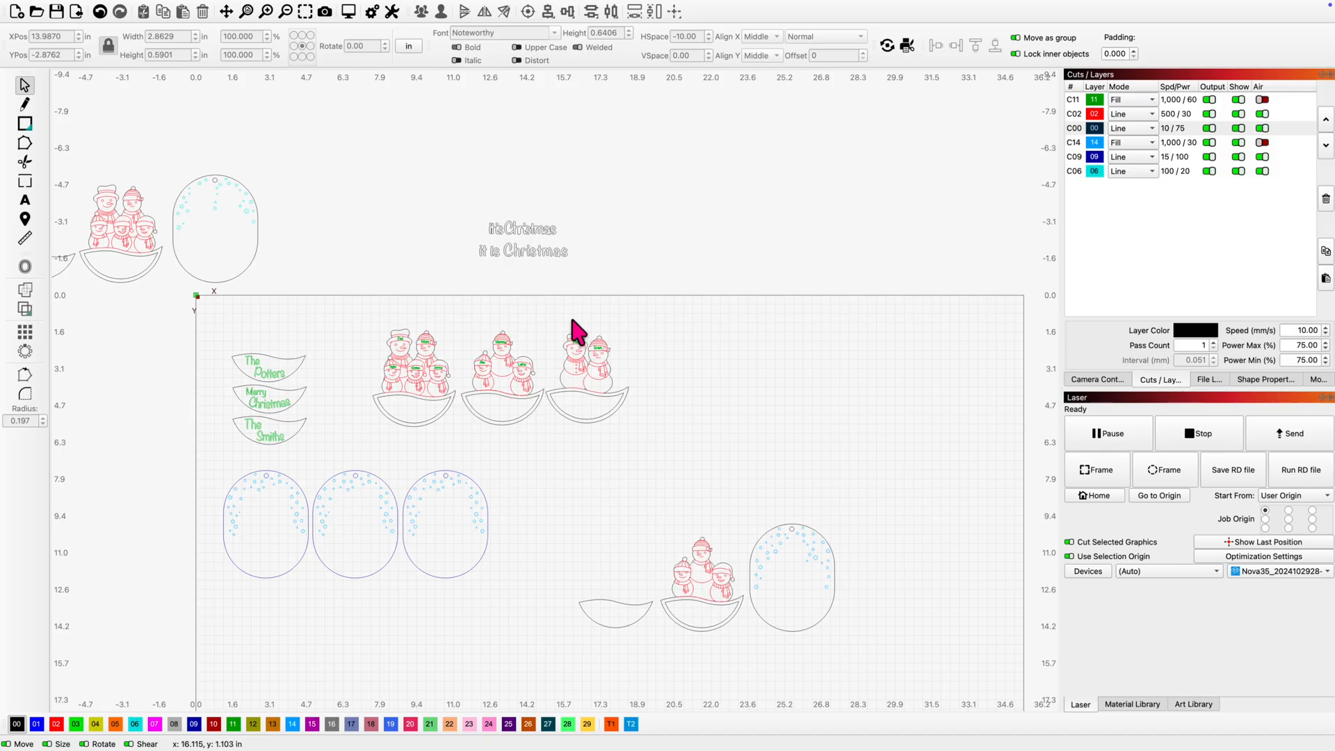
pyautogui.moveTo(308, 384)
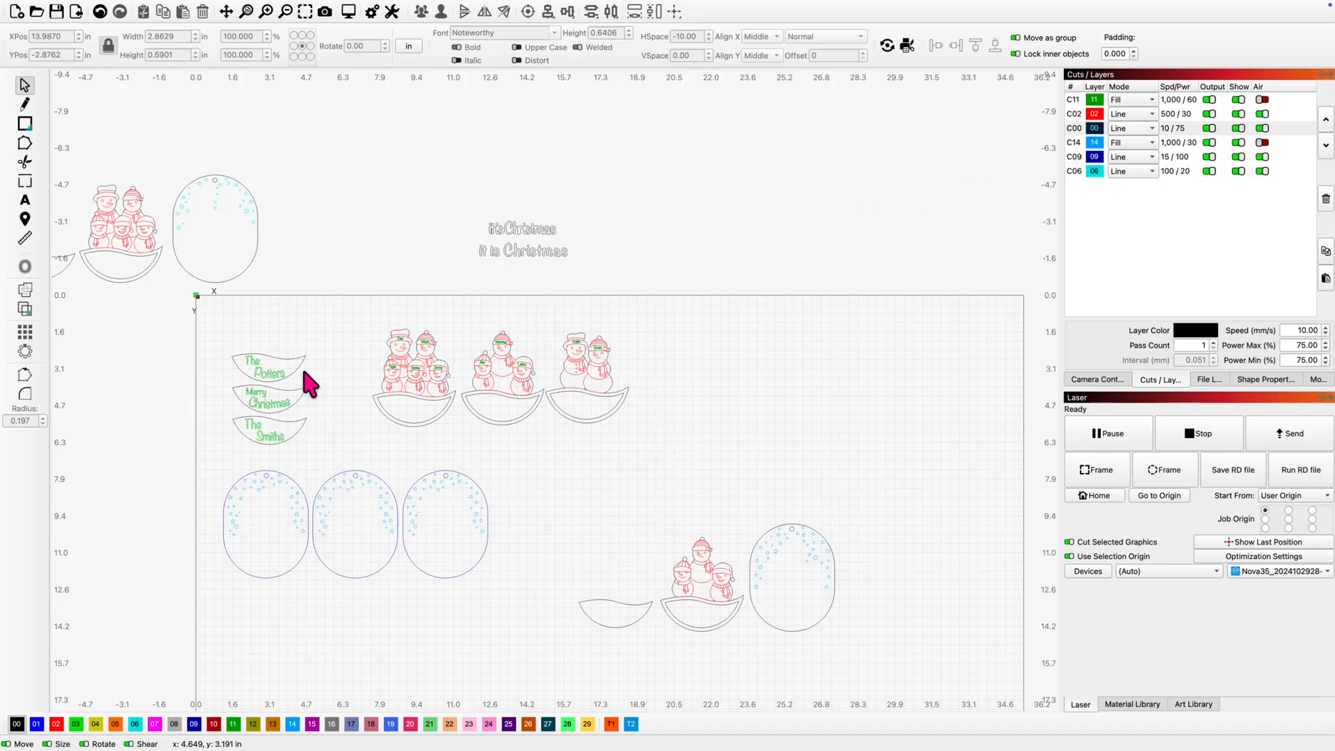
pyautogui.moveTo(932, 204)
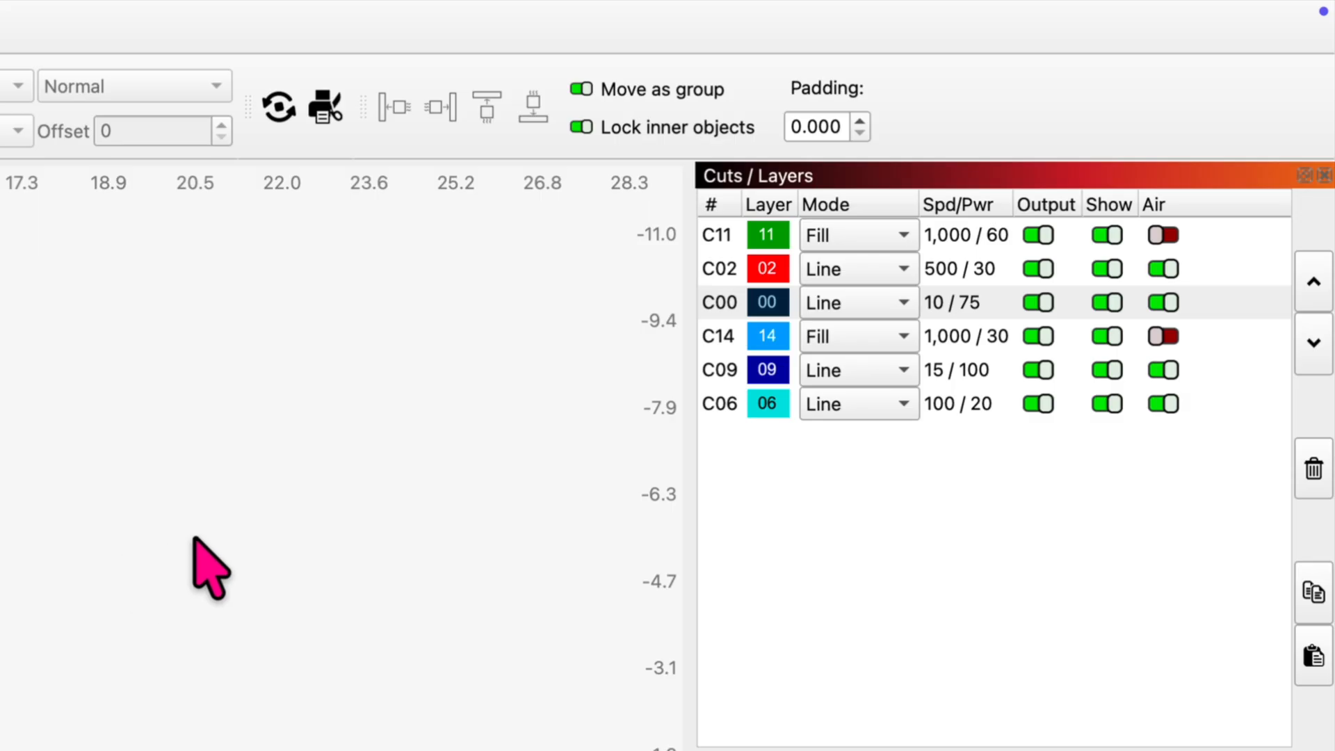
# Select the snow globe outline and bubbles, showing layer C06 at 100 mm/s, 20% power.
pyautogui.click(719, 404)
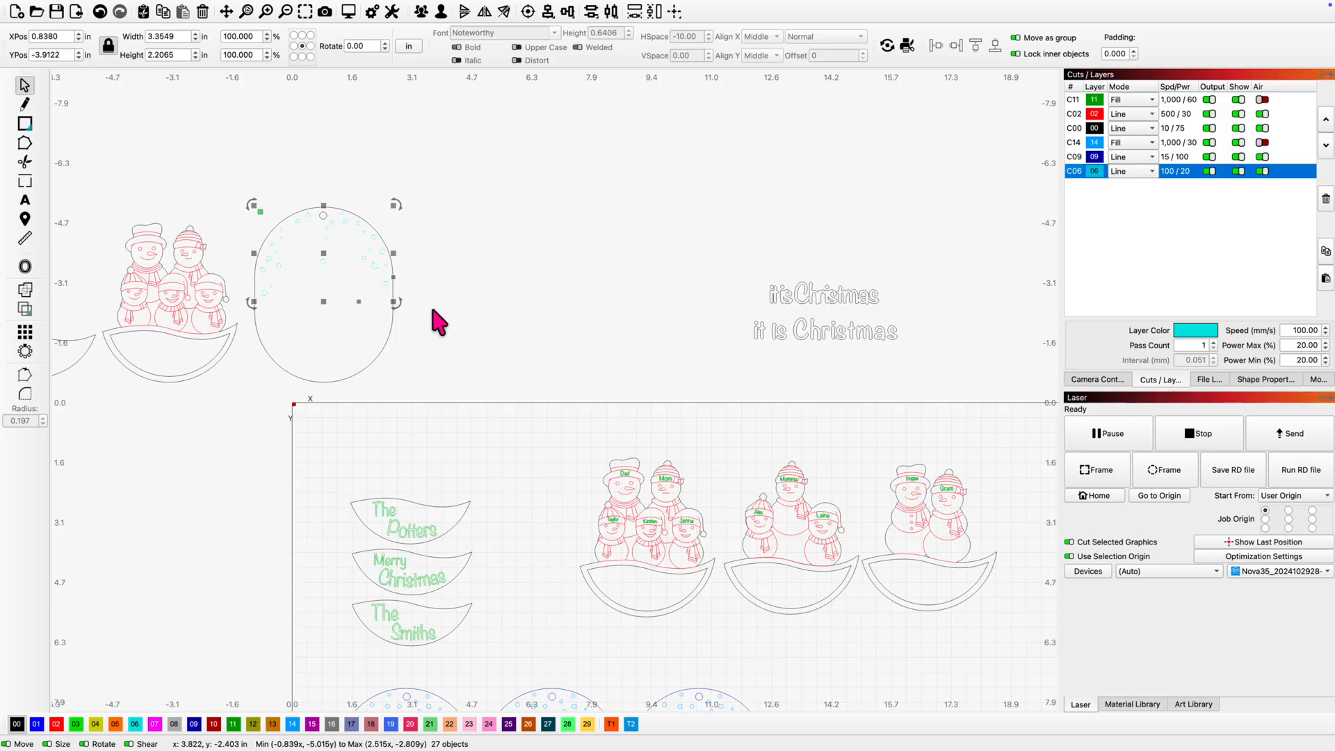
pyautogui.moveTo(340, 259)
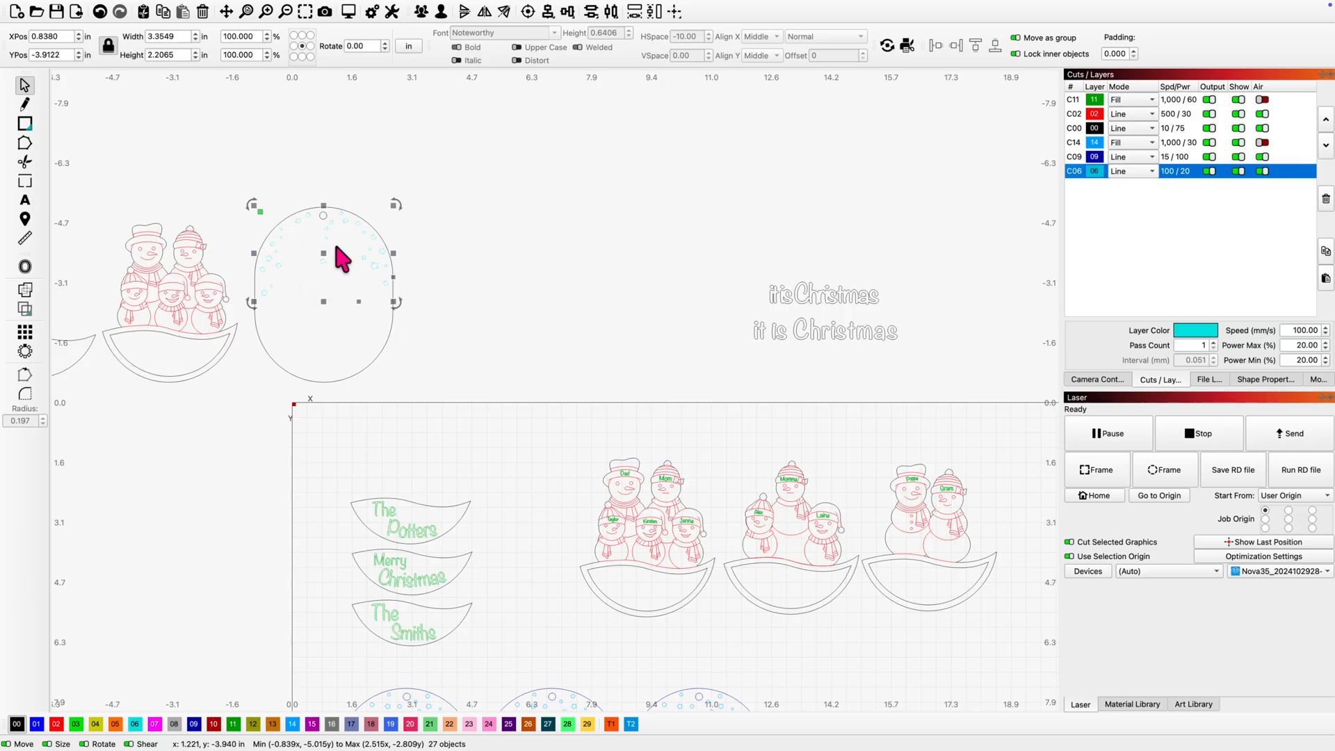
pyautogui.moveTo(339, 295)
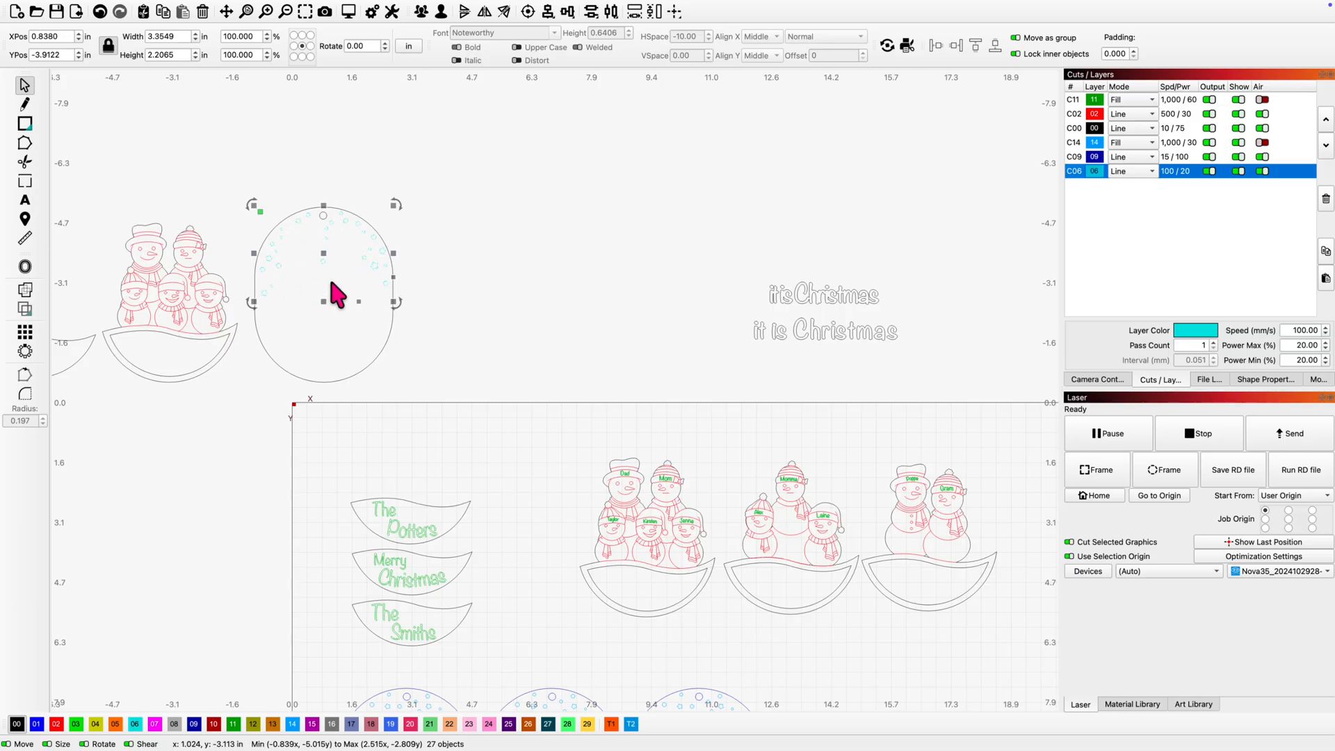
pyautogui.moveTo(332, 295)
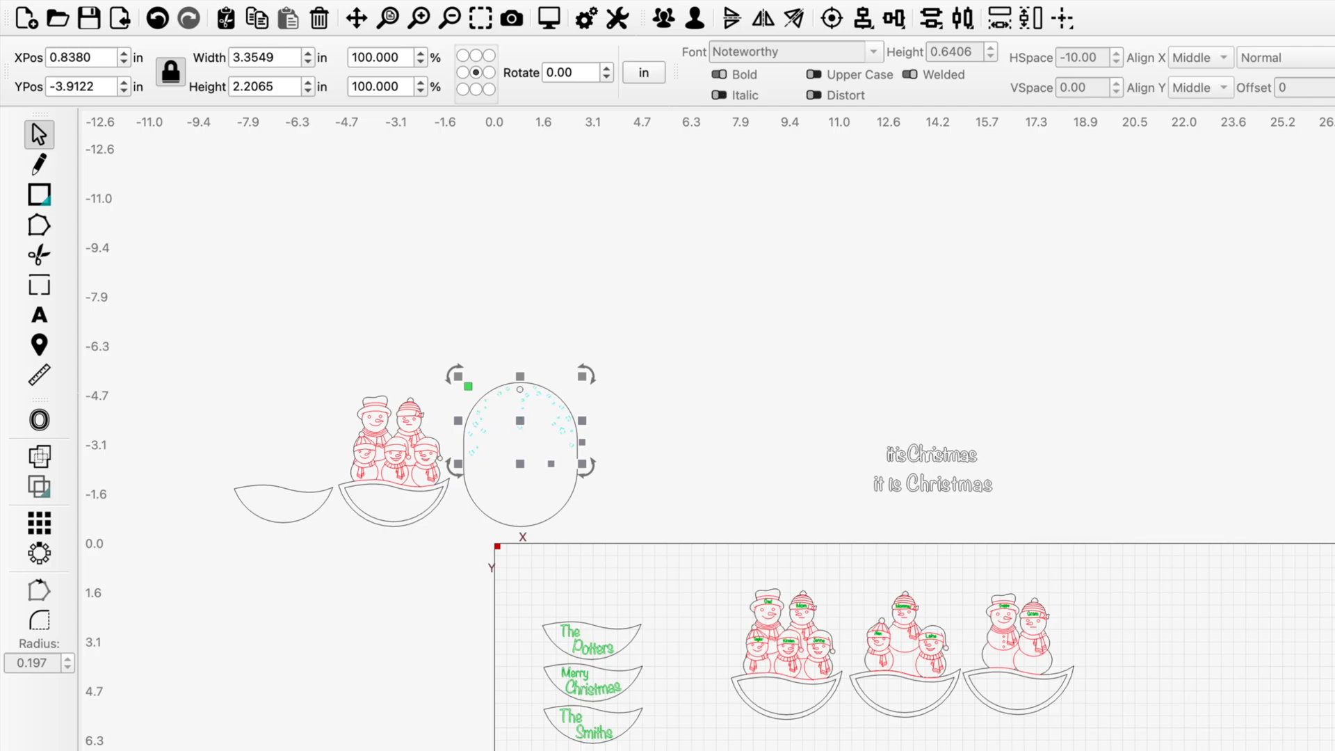
pyautogui.moveTo(734, 388)
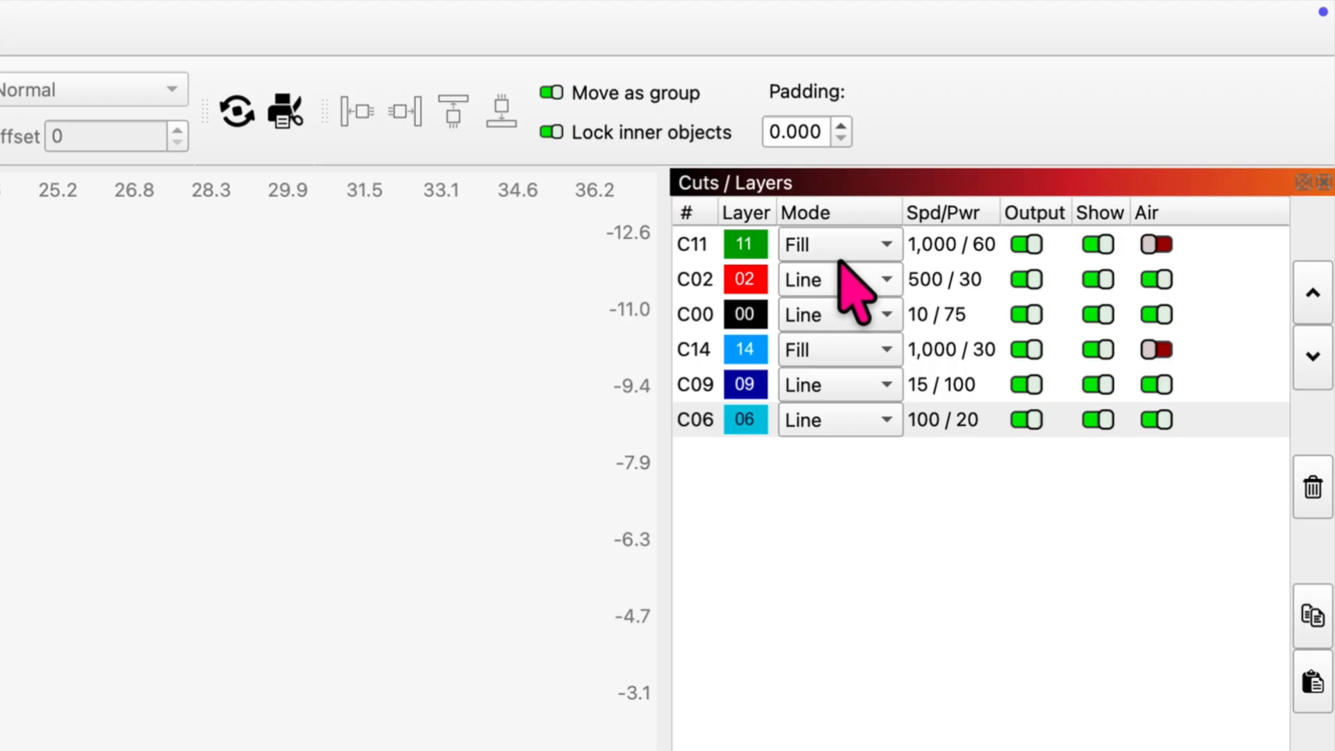
pyautogui.moveTo(839, 401)
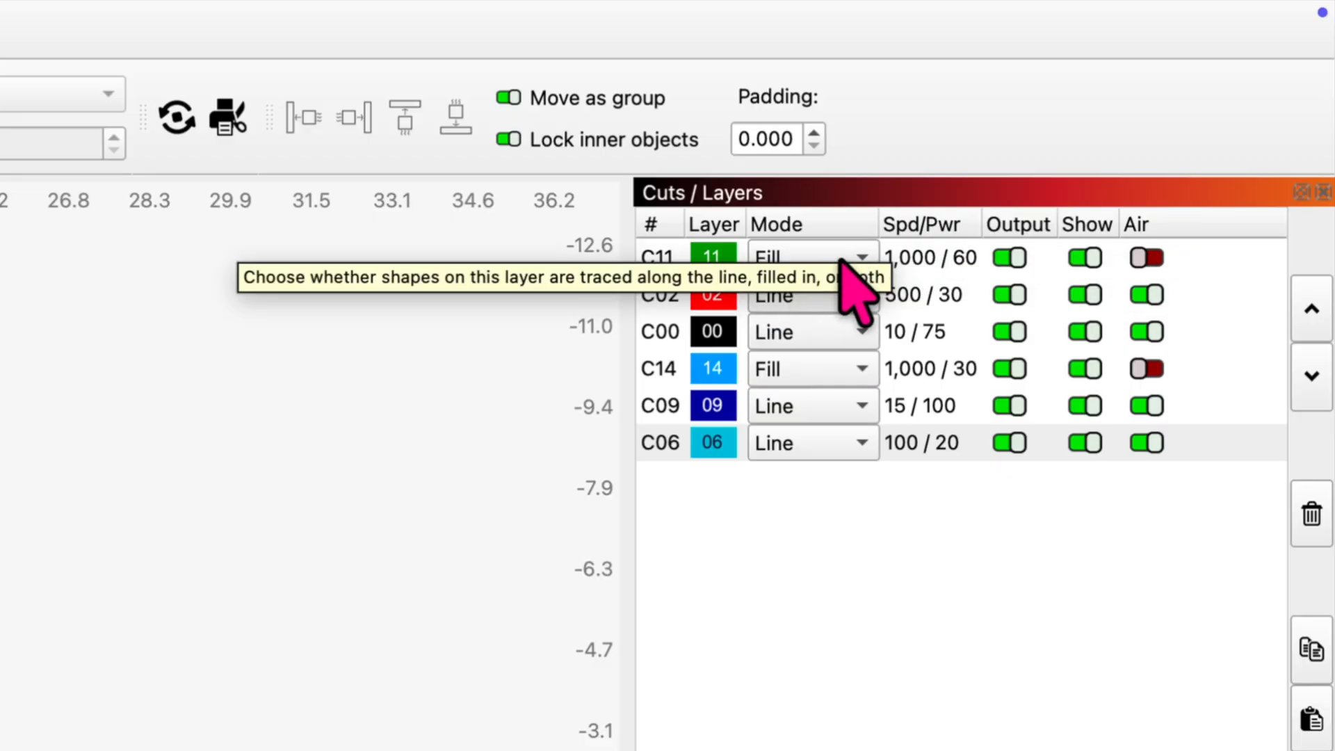
pyautogui.moveTo(544, 298)
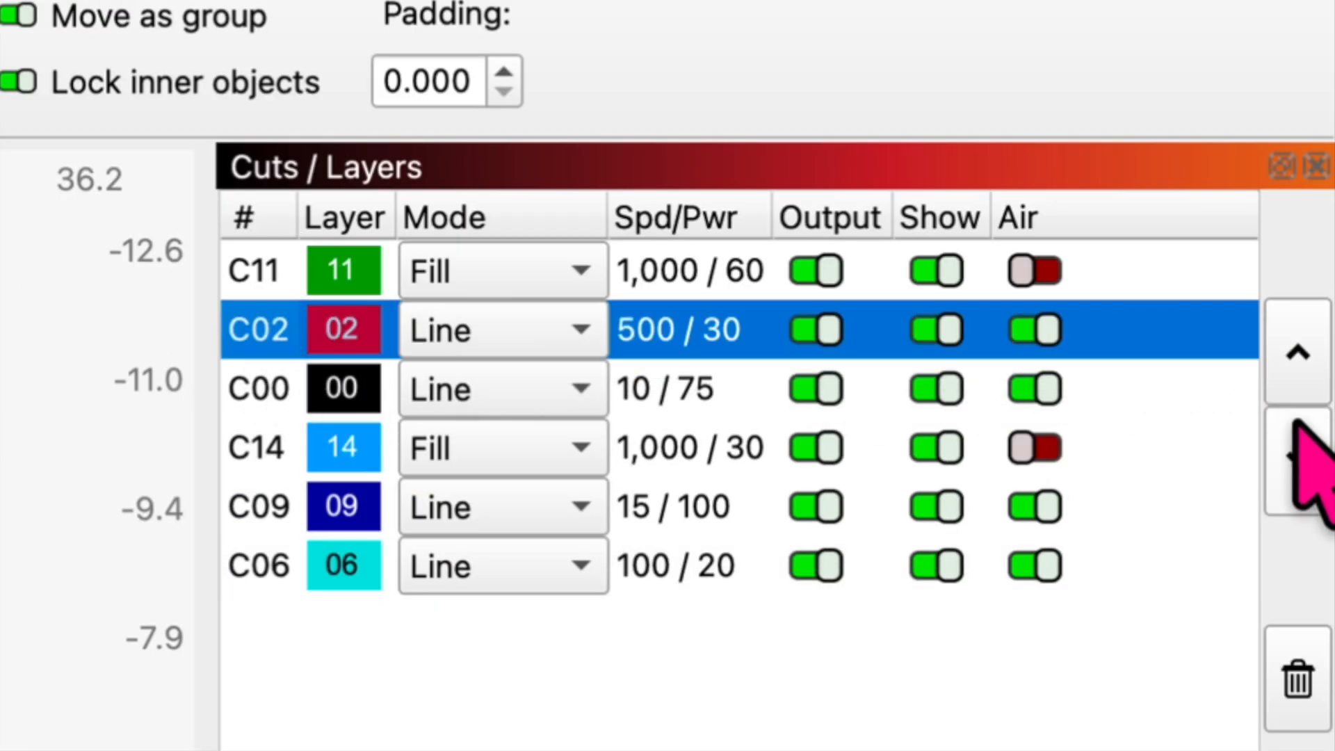
# Move the red C02 layer down below the black C00 layer in the cut order.
pyautogui.click(1294, 459)
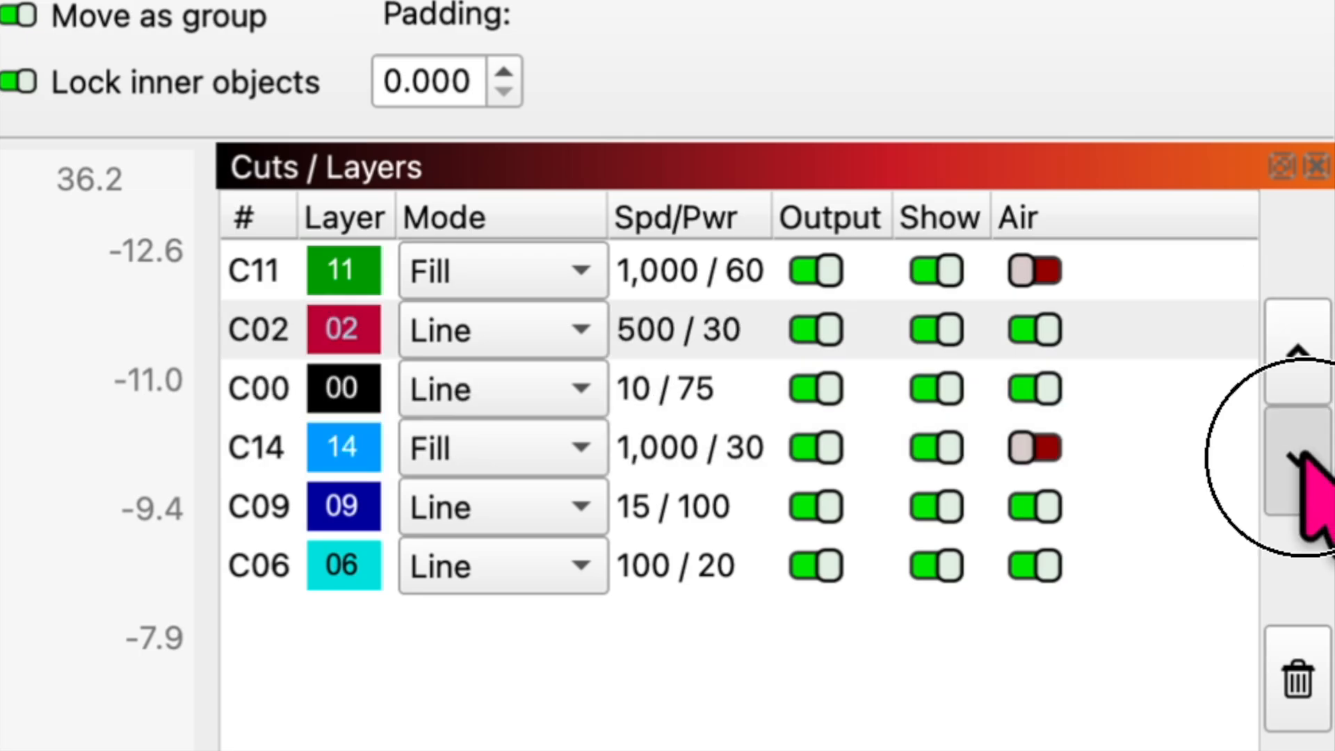
pyautogui.click(1297, 458)
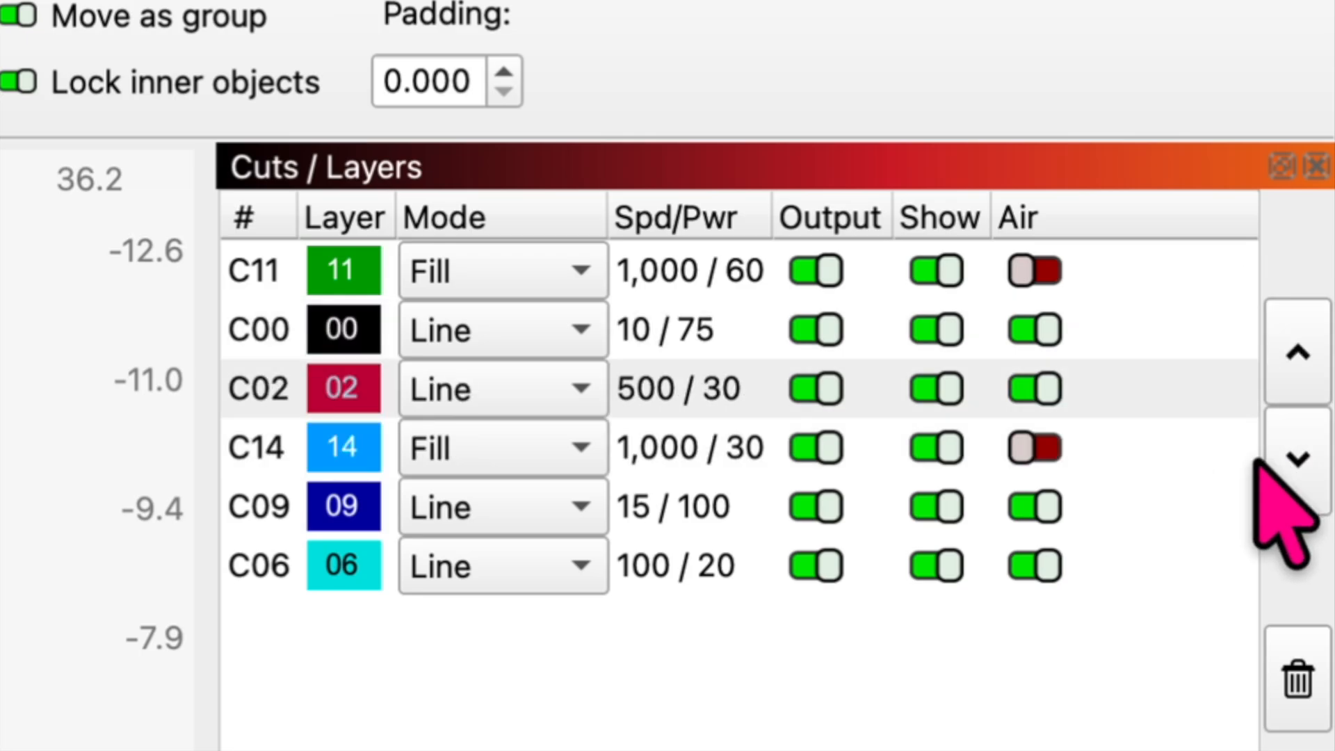